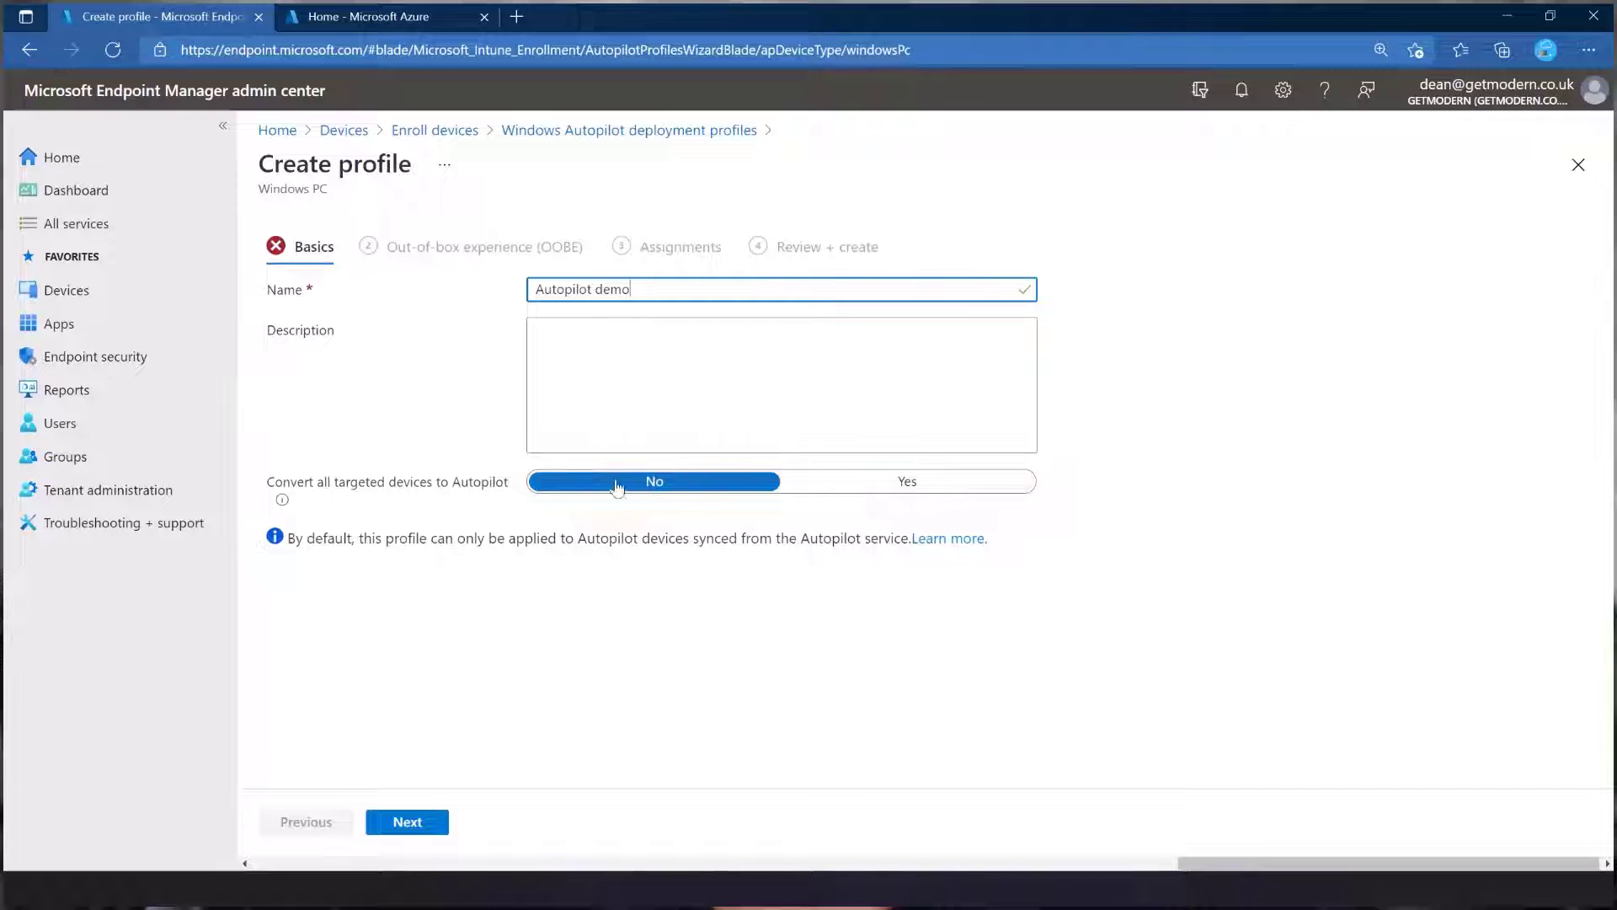
# Advance the 'Autopilot demo' profile from Basics to the Out-of-box experience settings
pyautogui.click(406, 822)
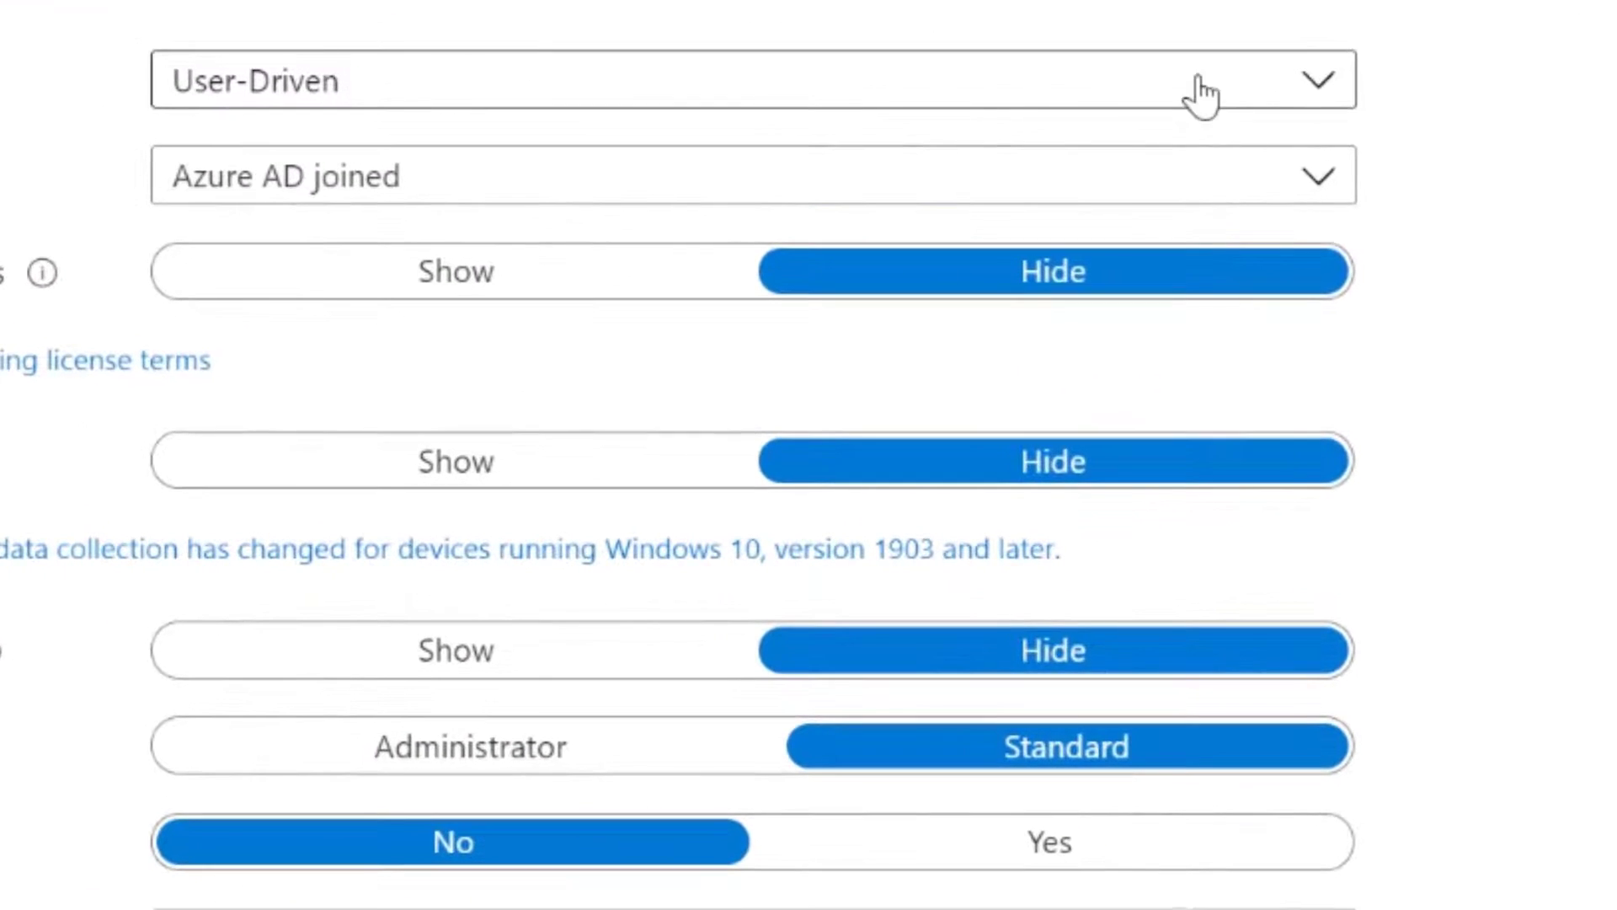
# Keep User-Driven deployment mode with Azure AD joined and default OOBE options, then continue to Assignments
pyautogui.click(1317, 80)
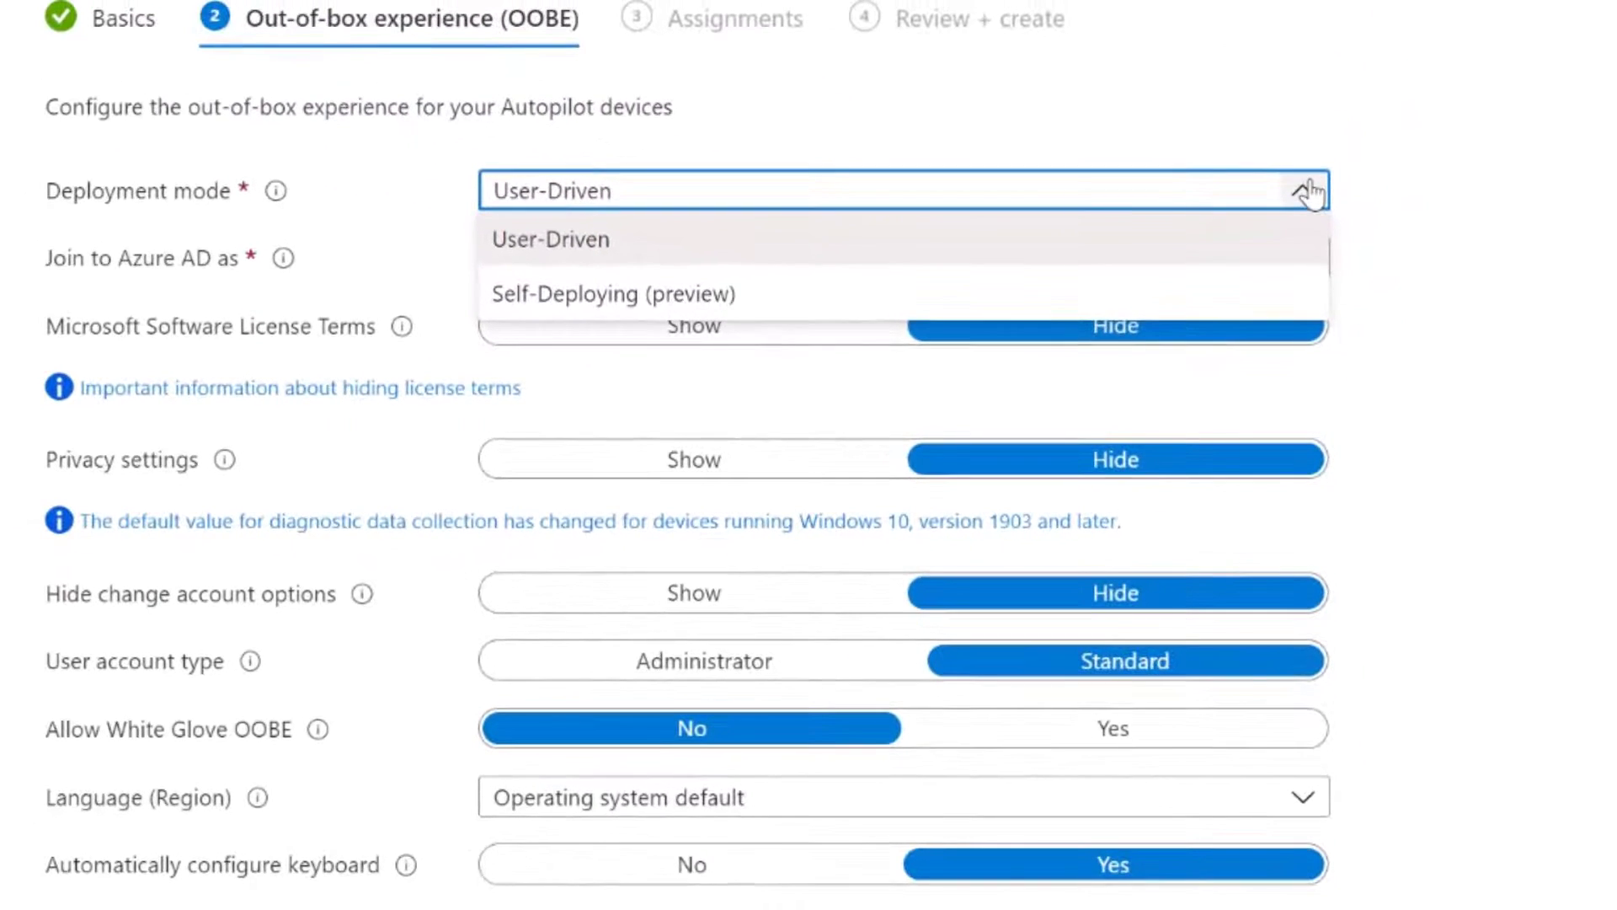
pyautogui.click(550, 239)
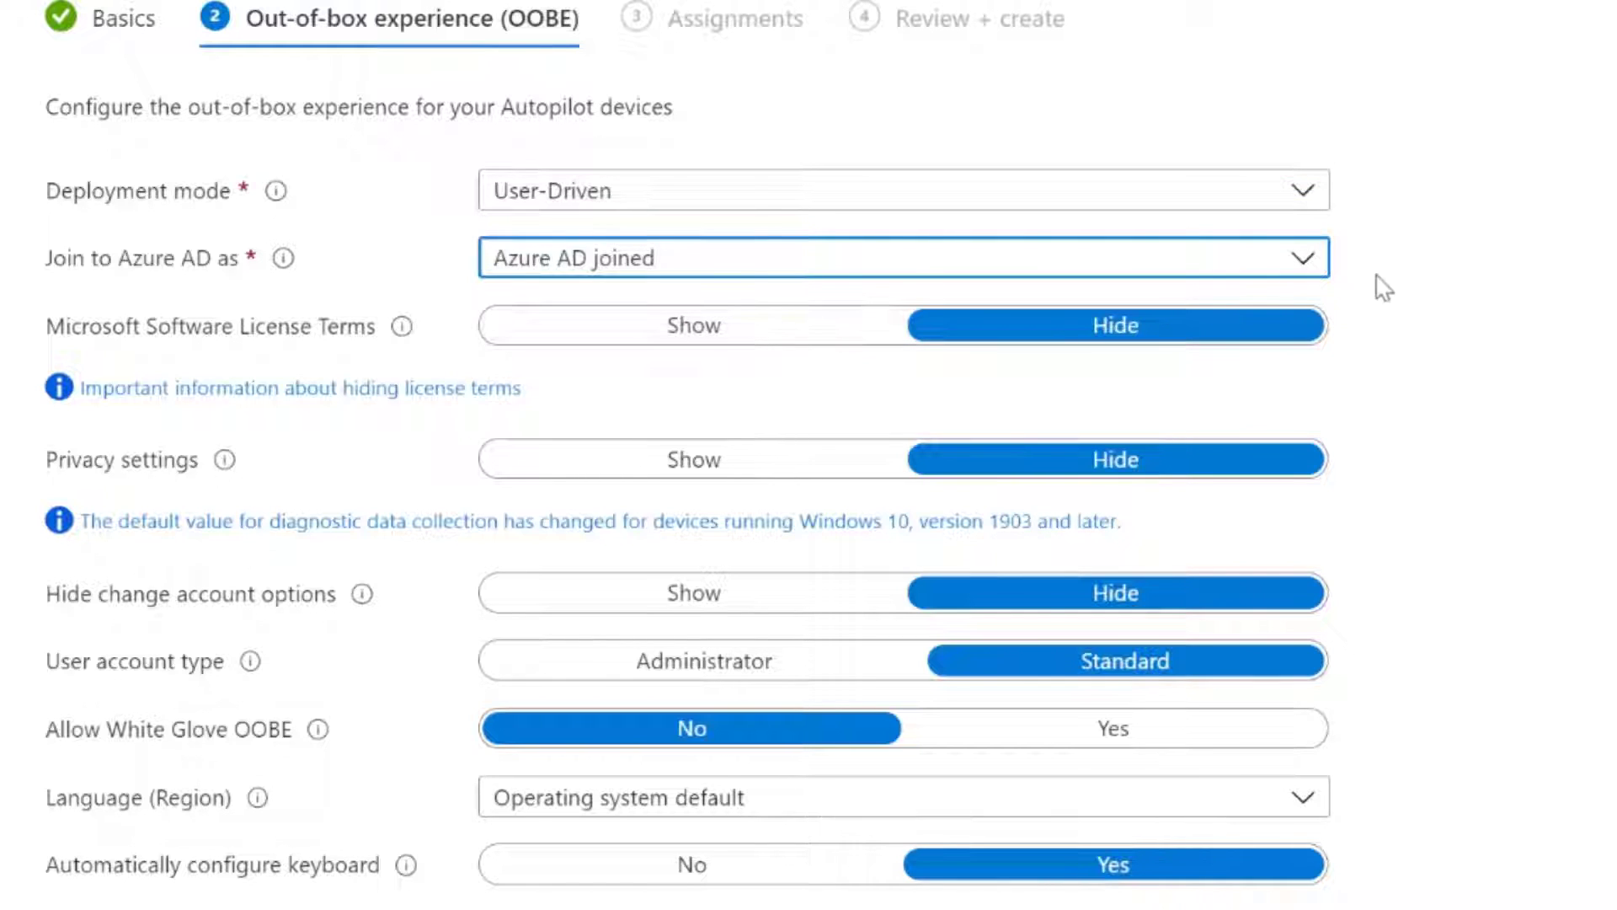
pyautogui.scroll(-3)
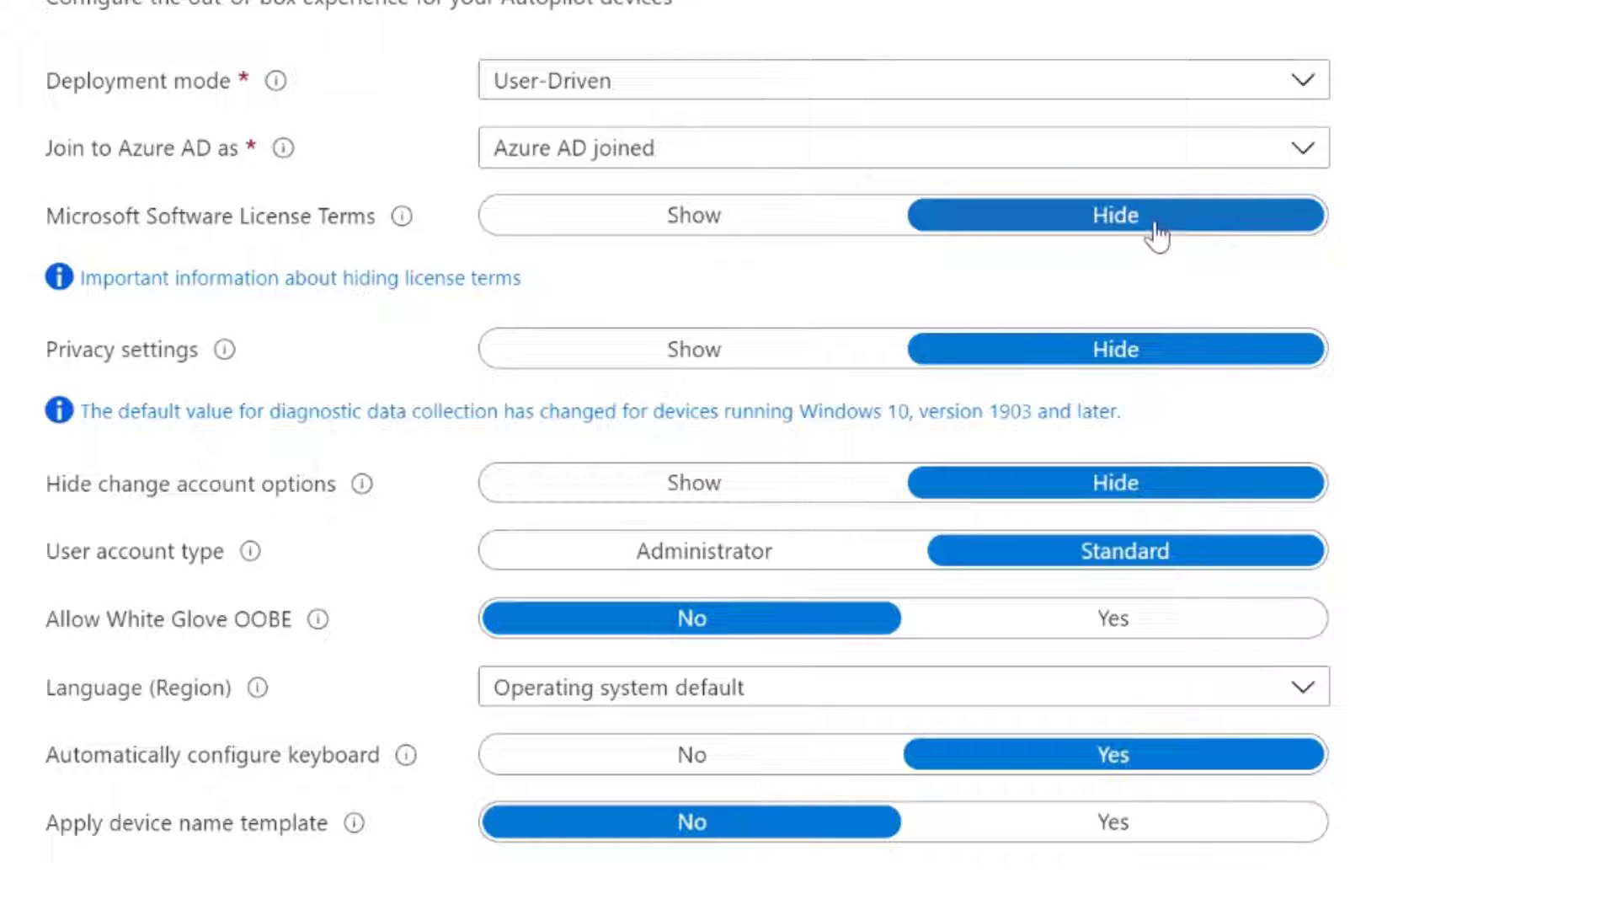
pyautogui.moveTo(1193, 460)
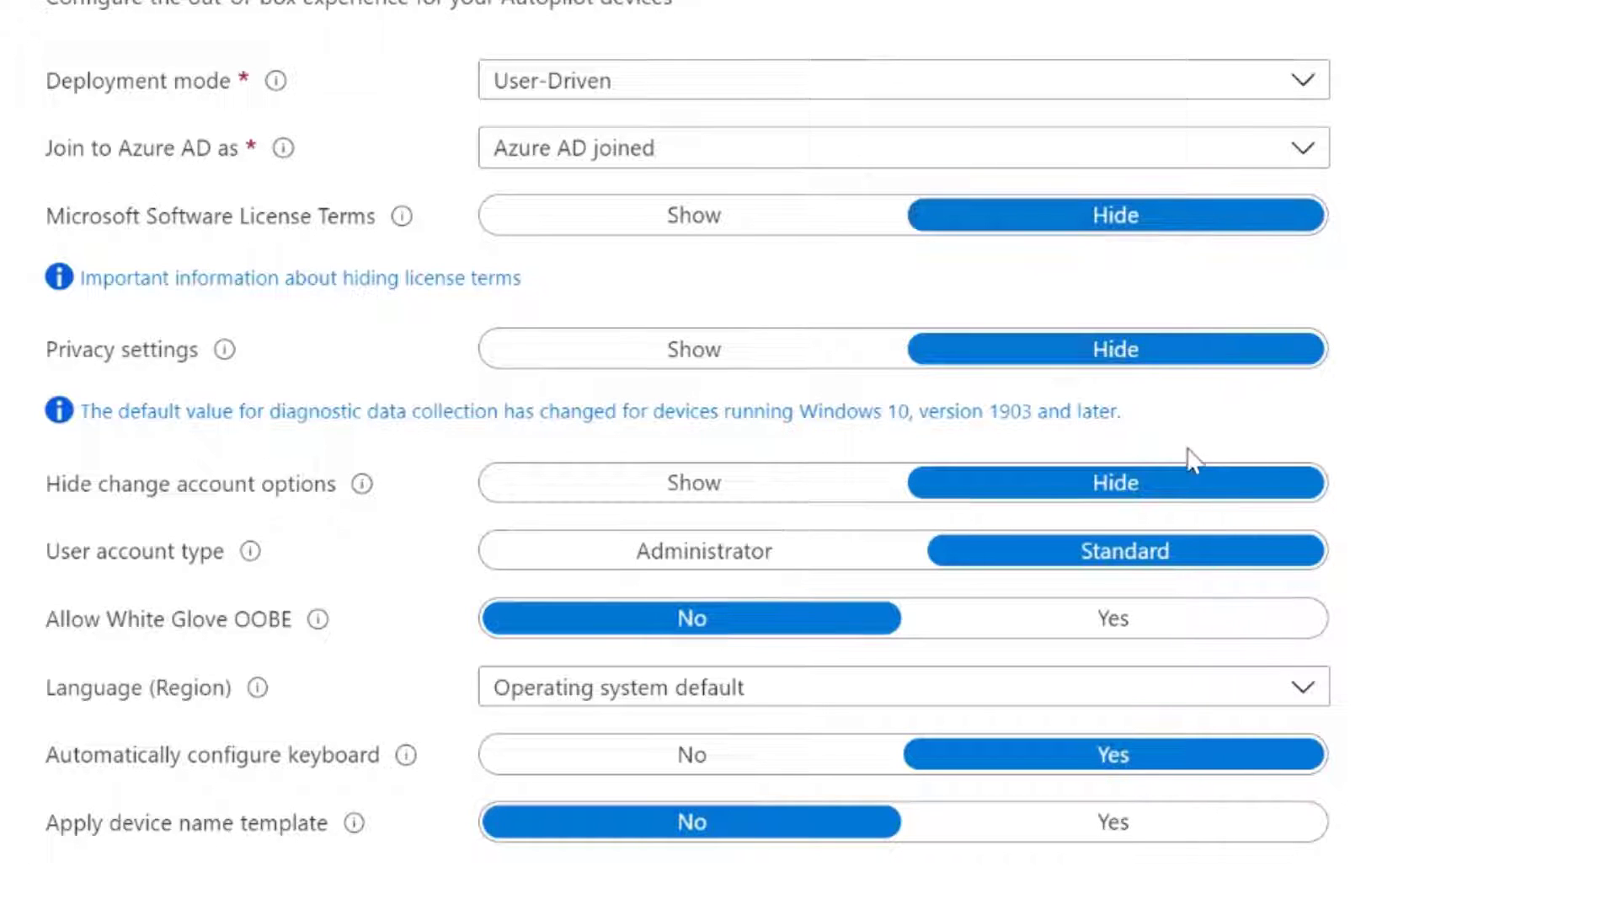
pyautogui.moveTo(1207, 491)
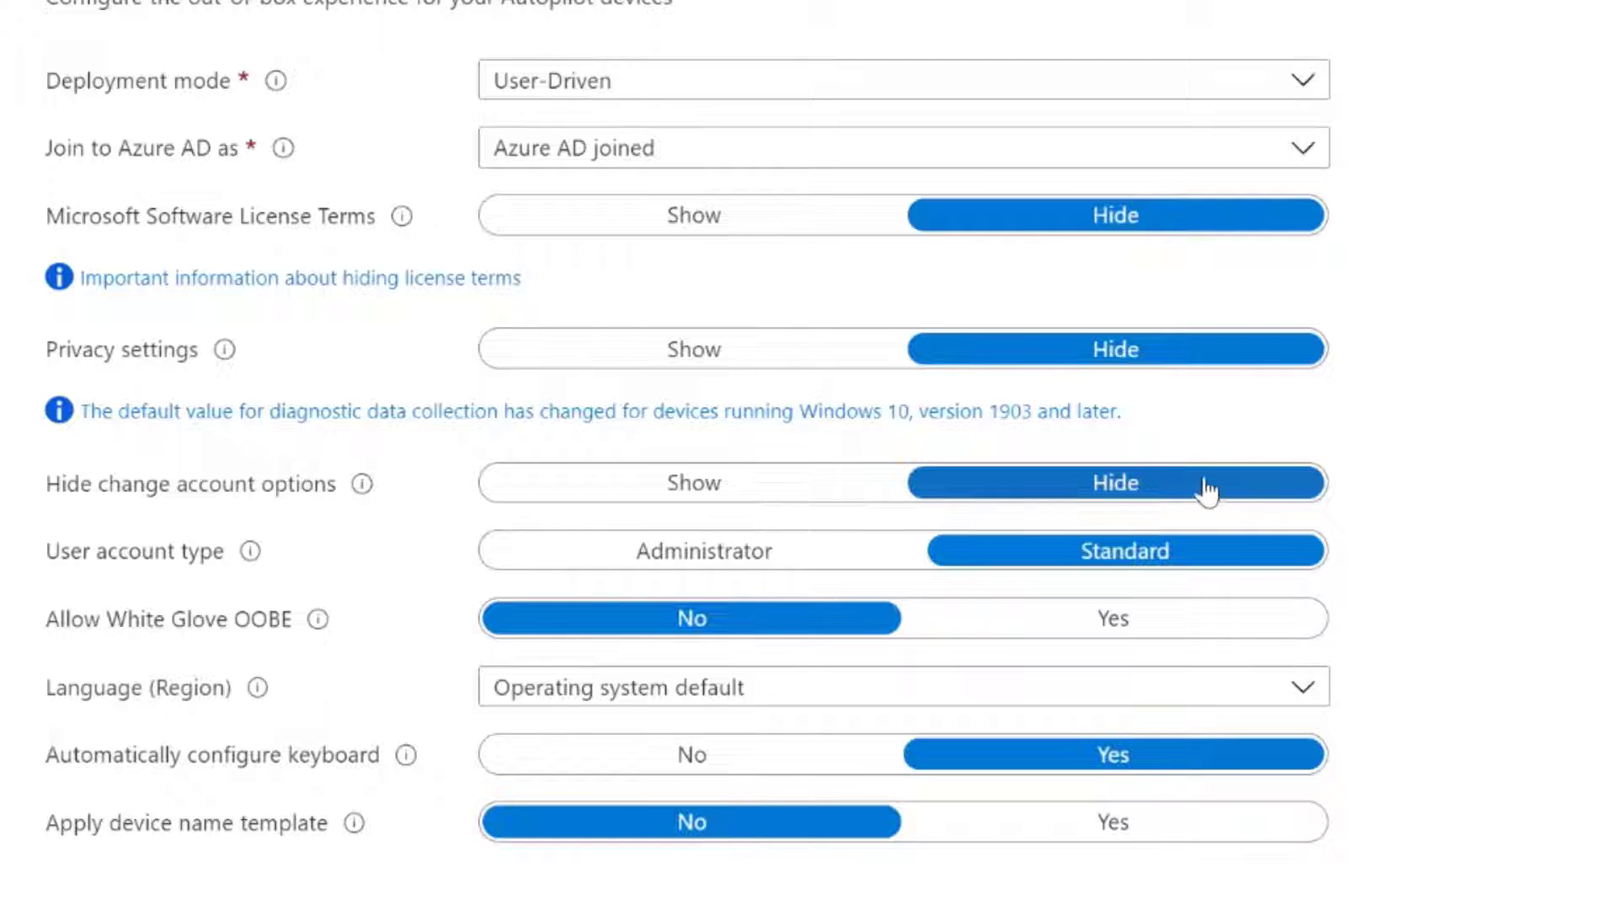
pyautogui.moveTo(1051, 521)
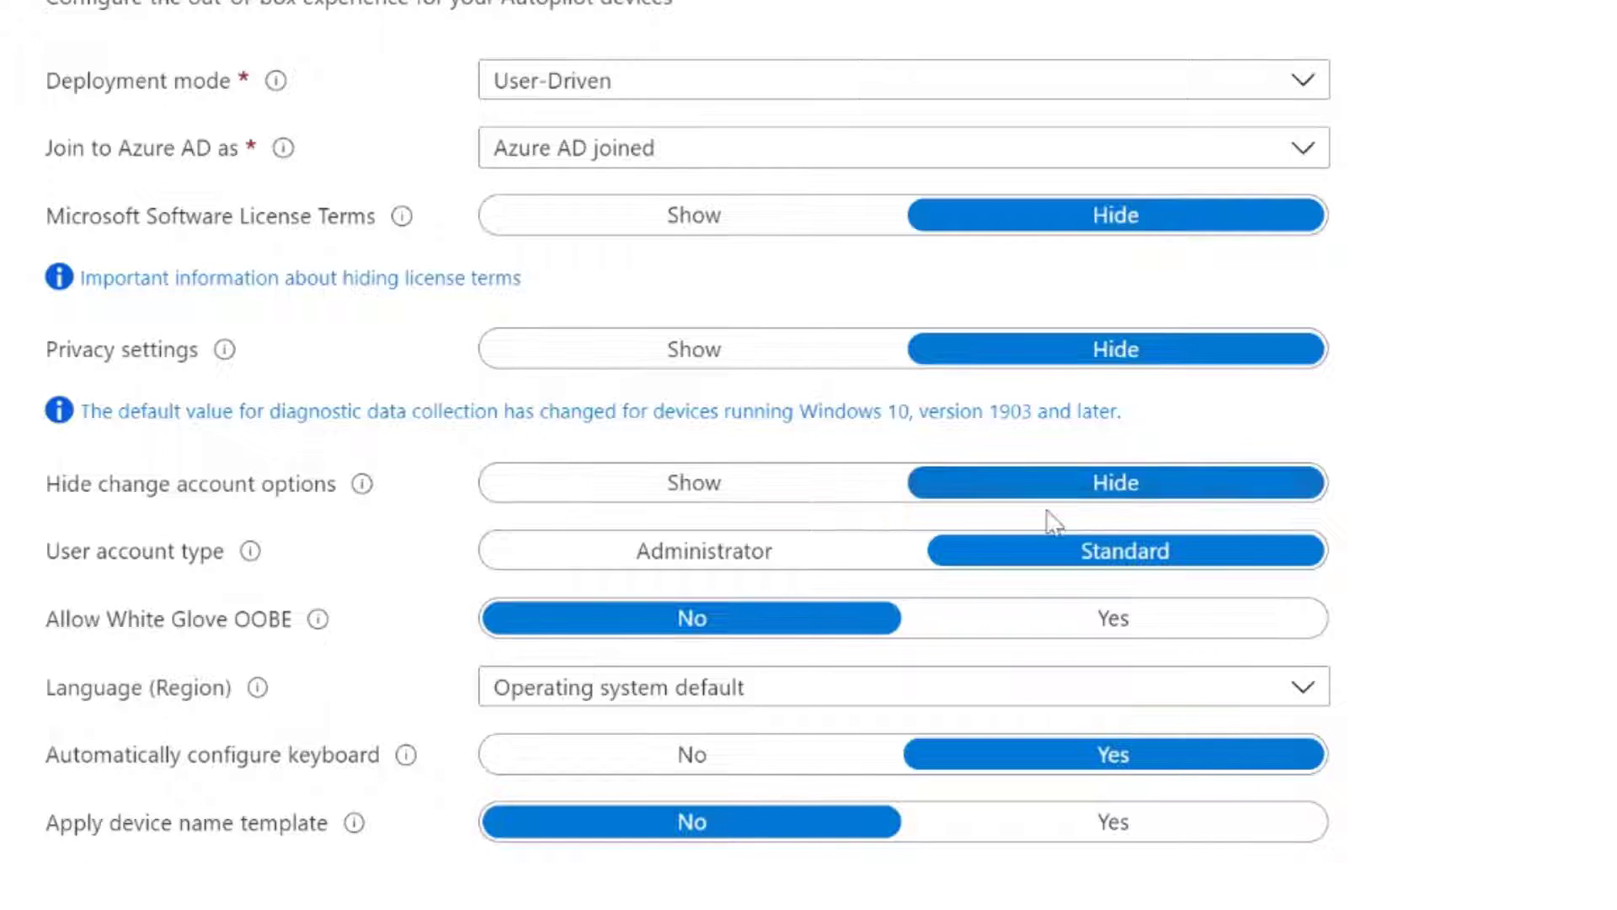
pyautogui.moveTo(996, 578)
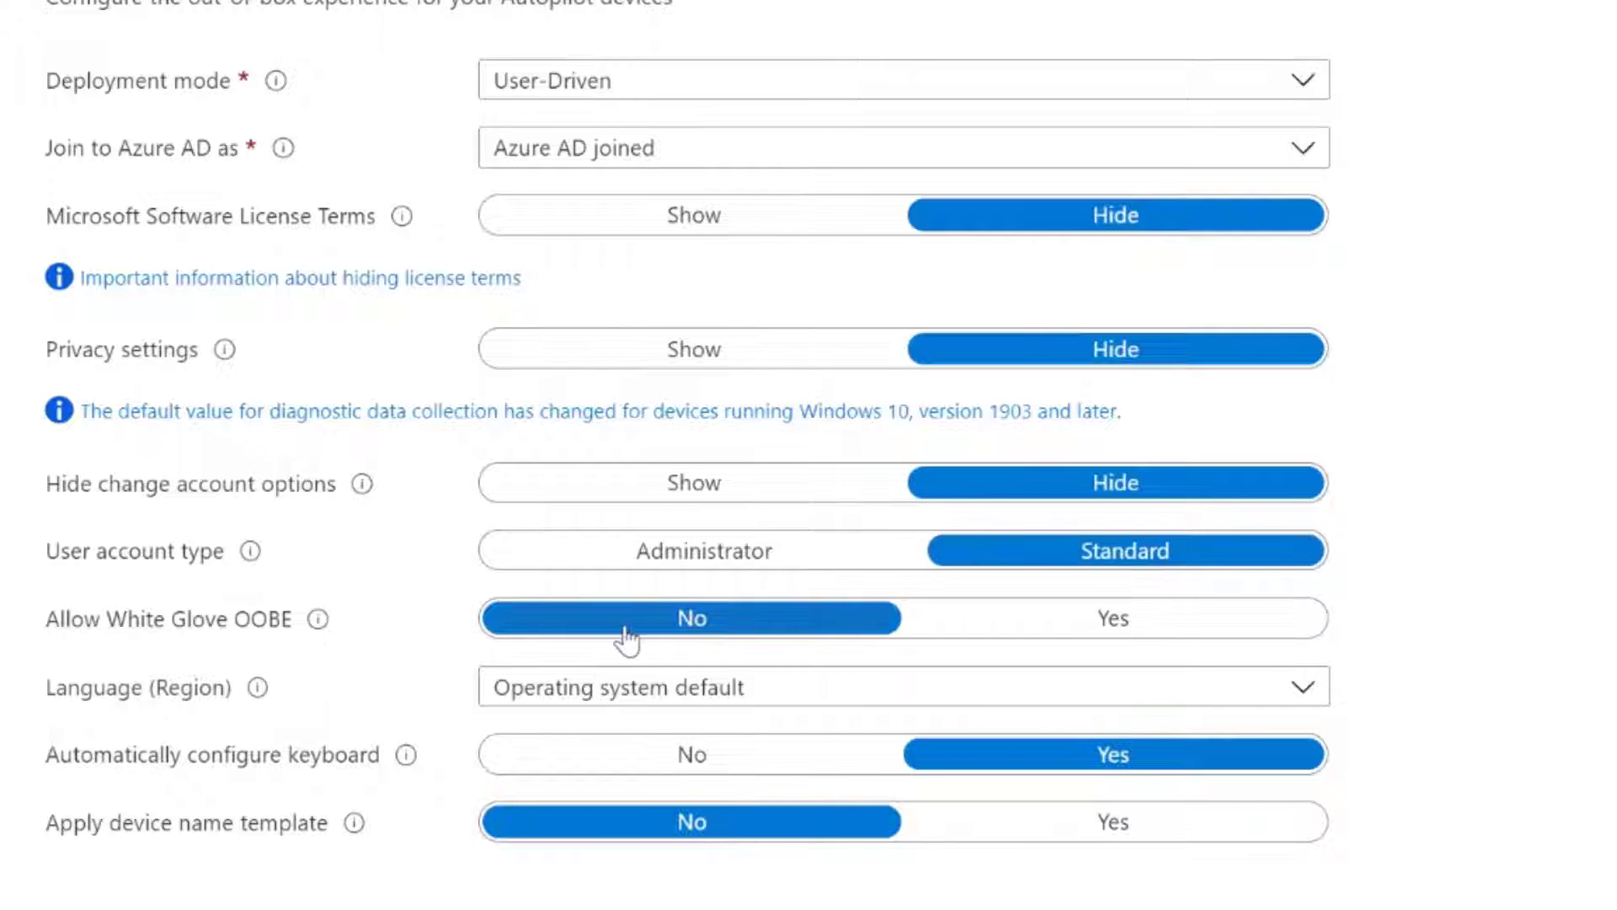
pyautogui.moveTo(684, 630)
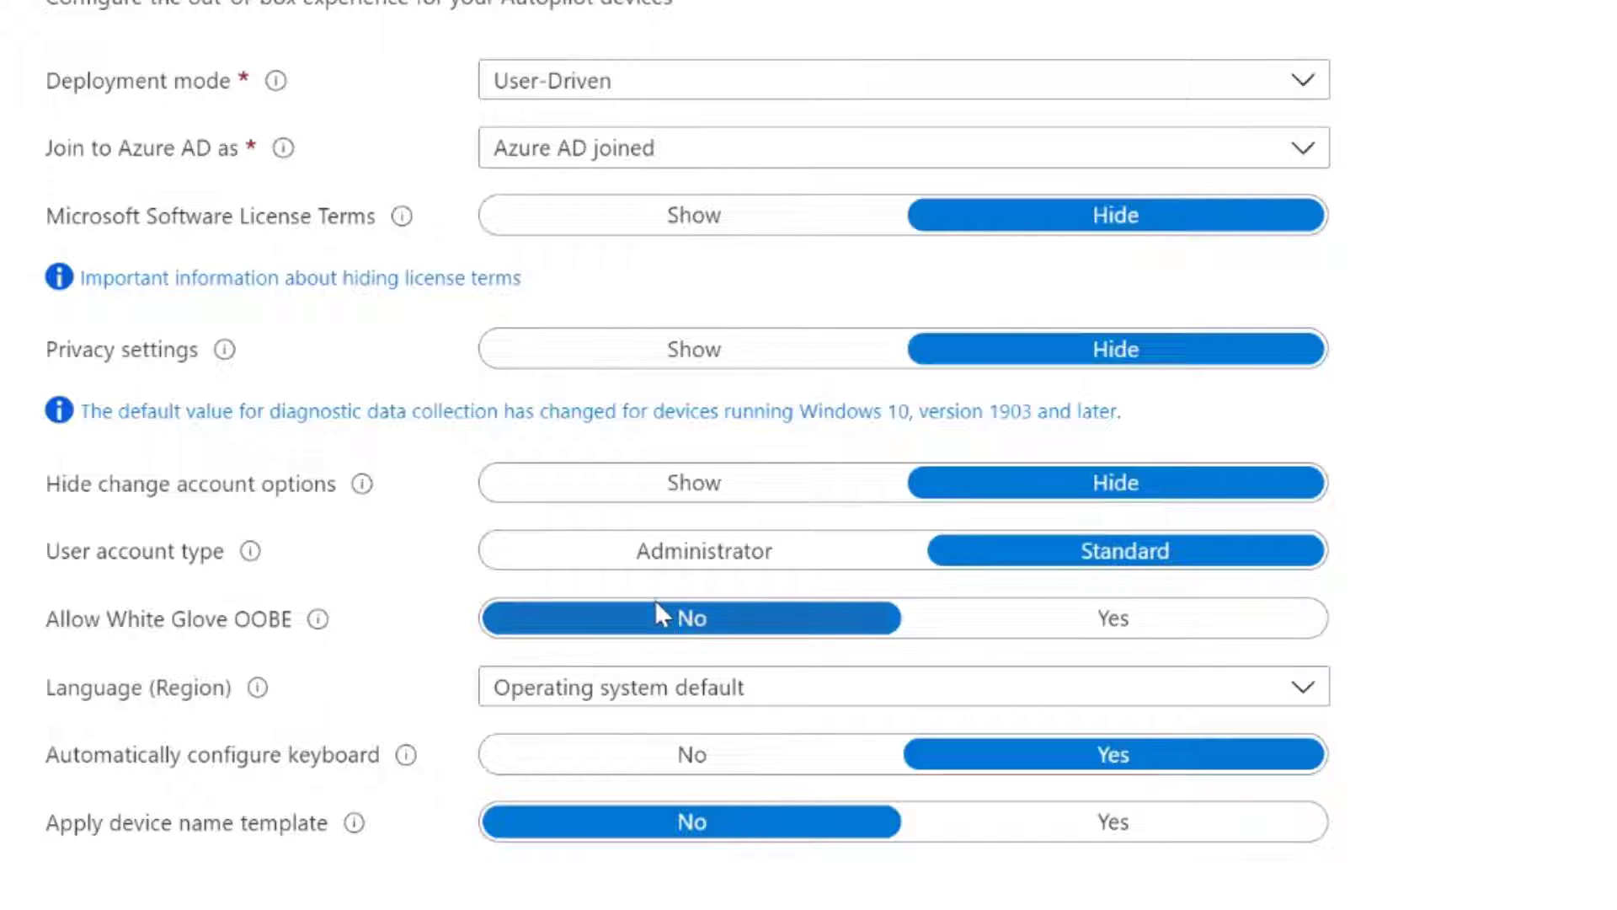
pyautogui.moveTo(675, 627)
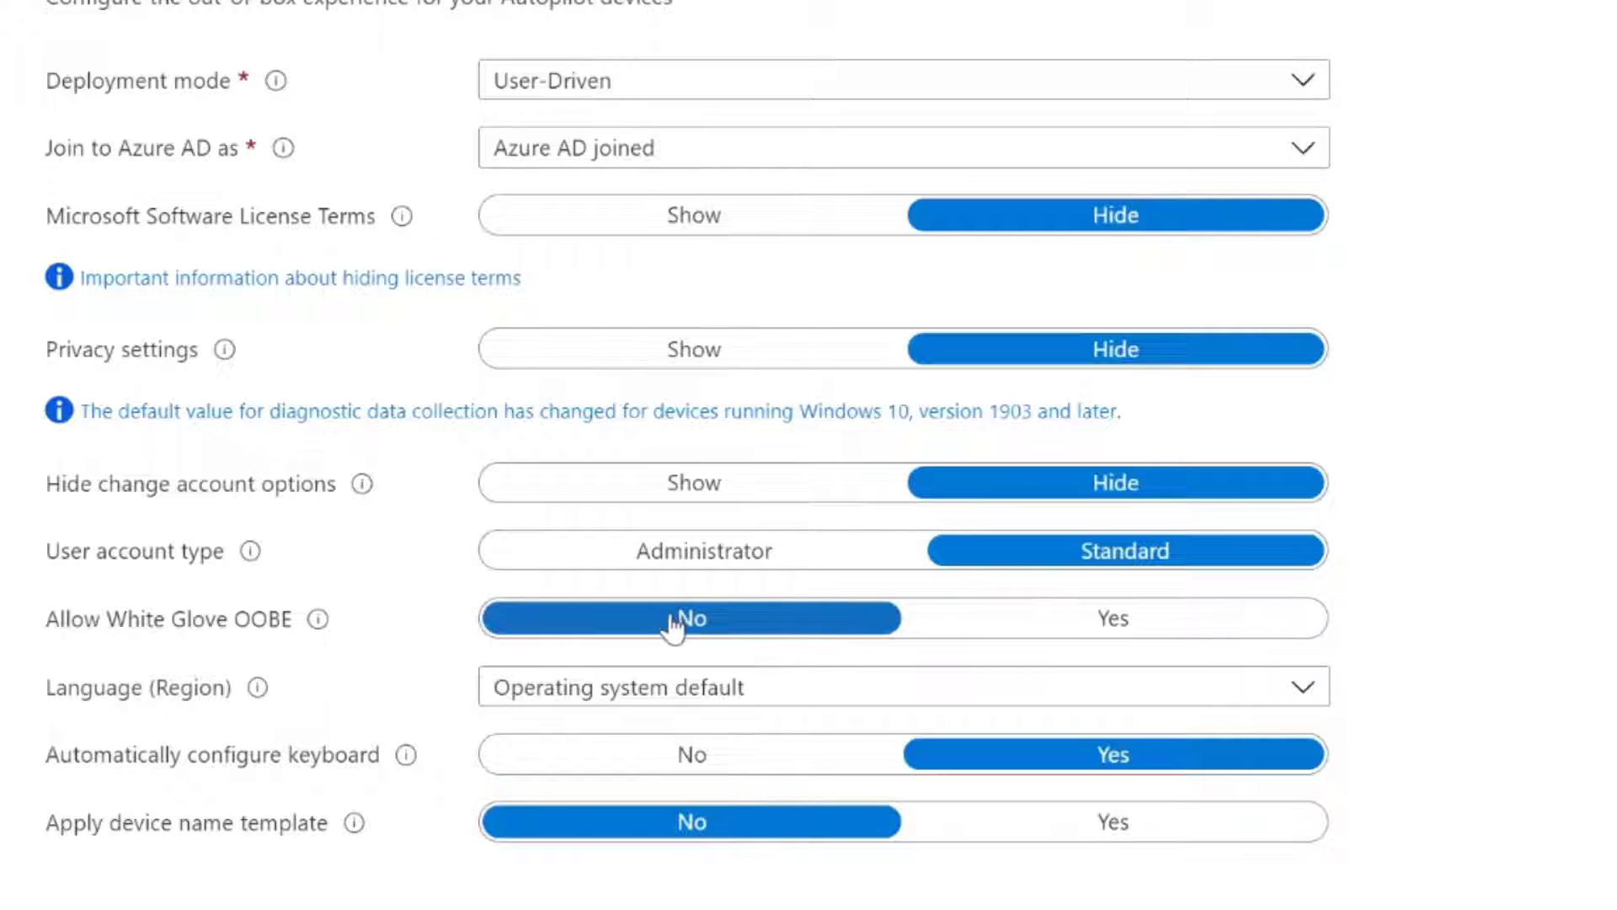
pyautogui.moveTo(268, 691)
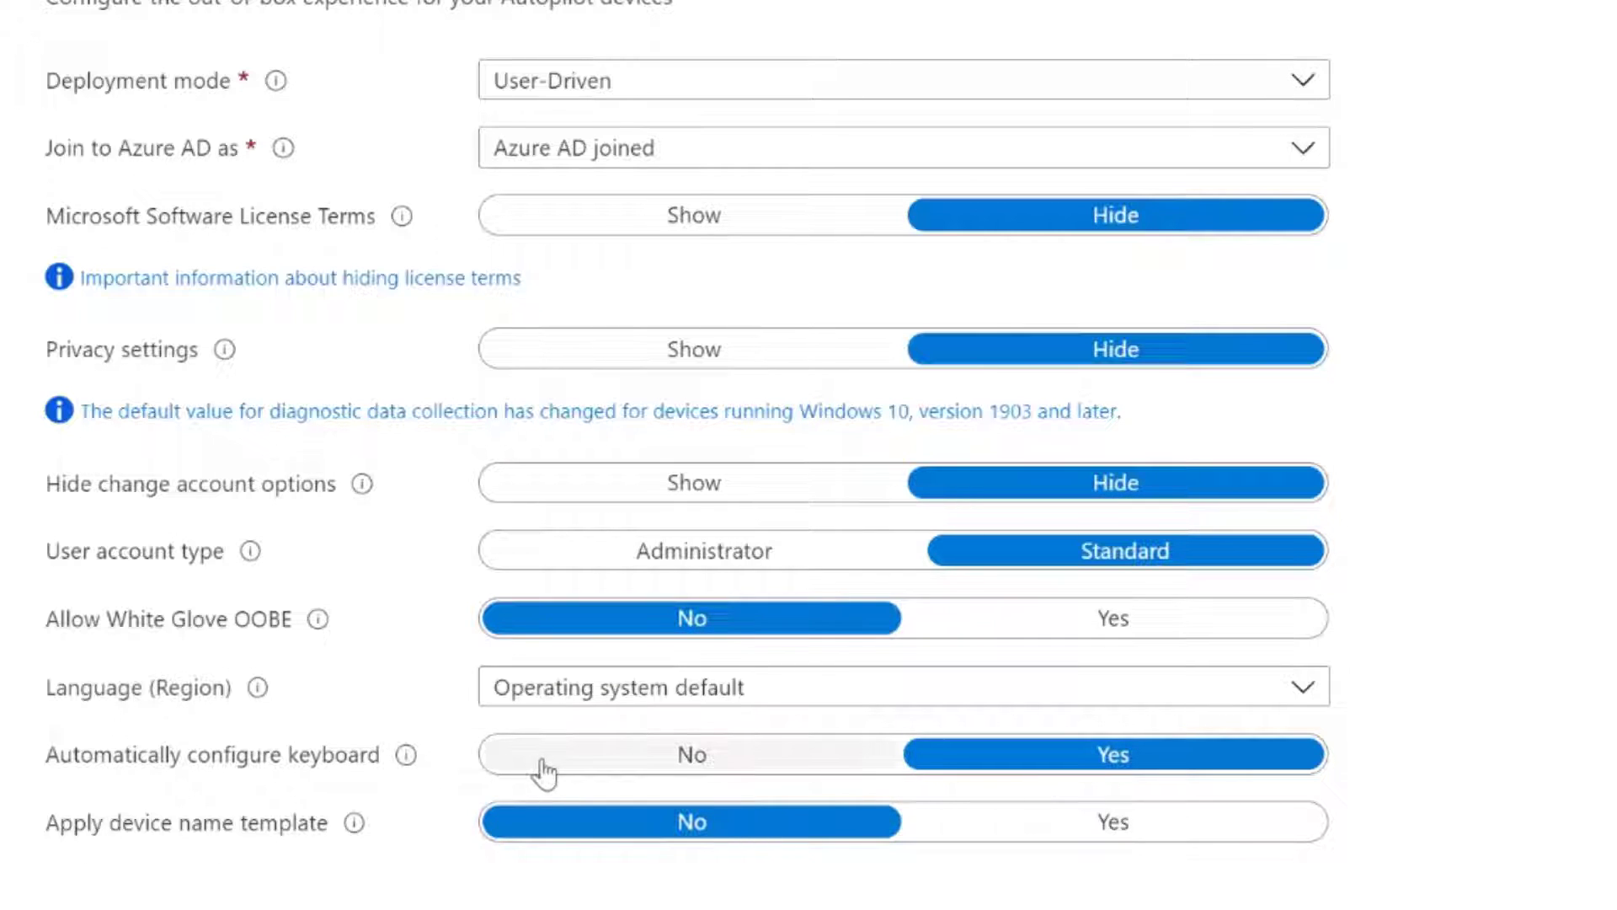
pyautogui.moveTo(771, 764)
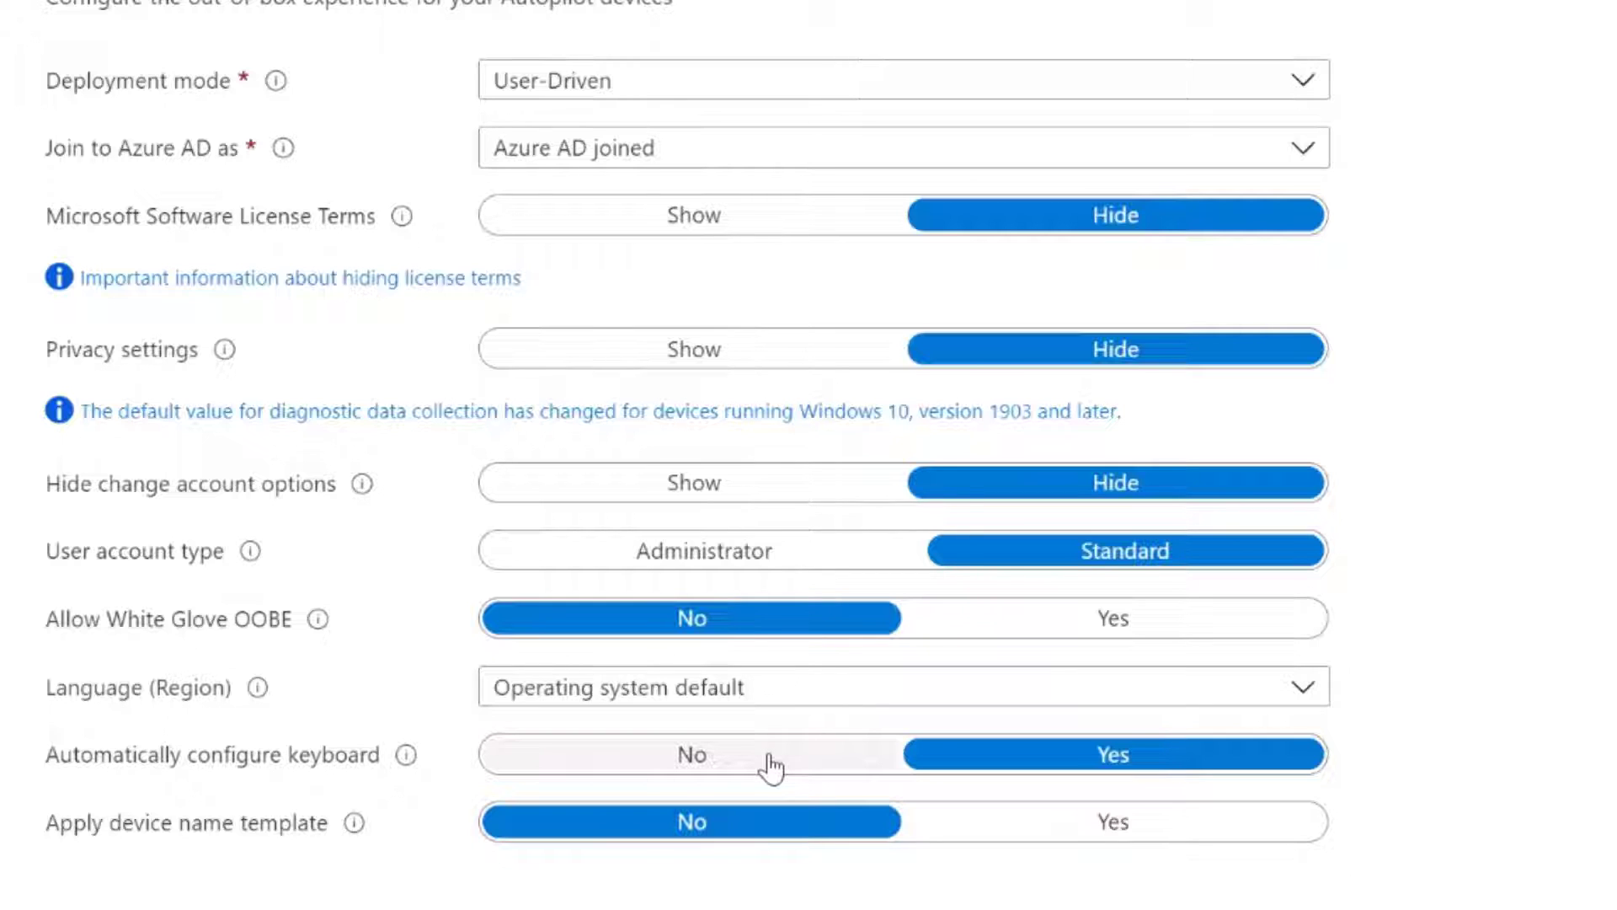
pyautogui.moveTo(655, 785)
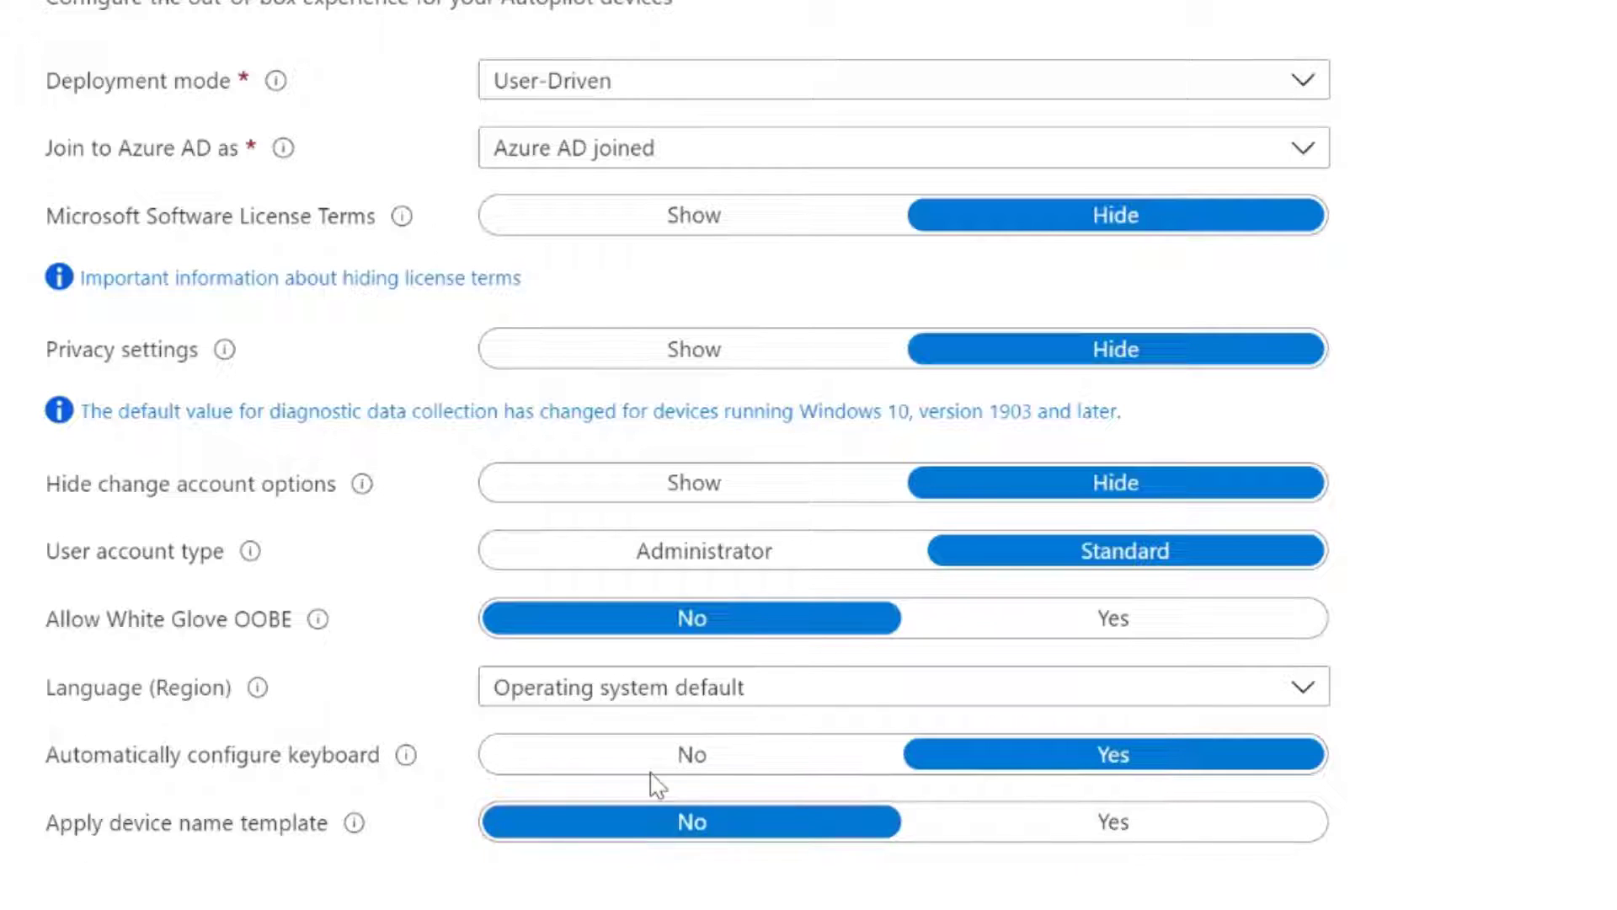
pyautogui.moveTo(640, 748)
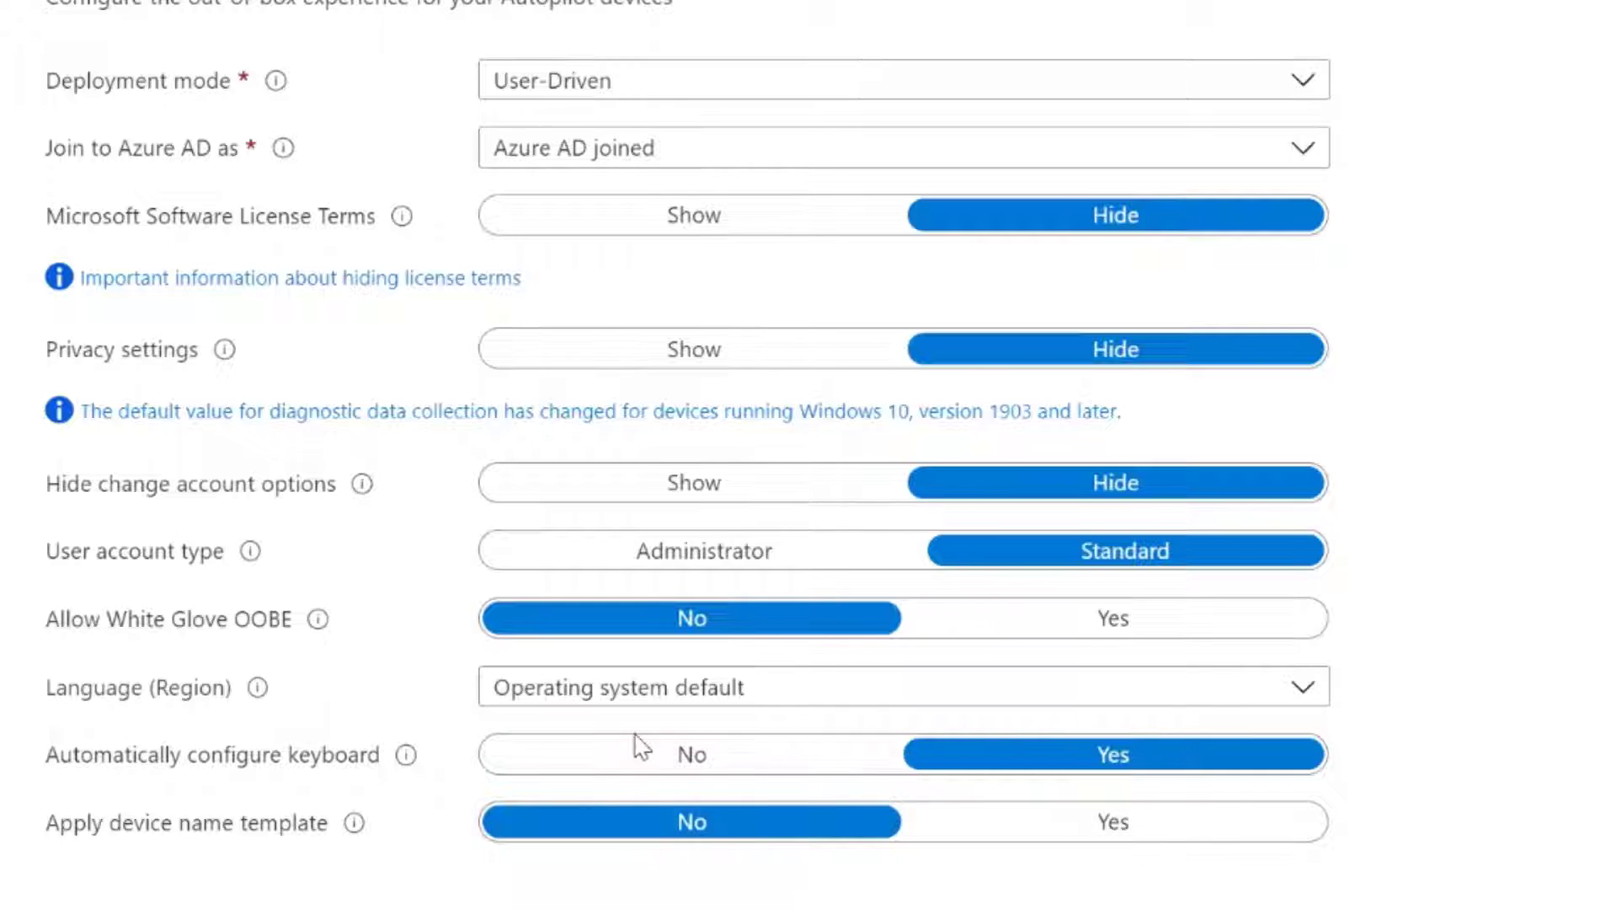
pyautogui.click(1112, 822)
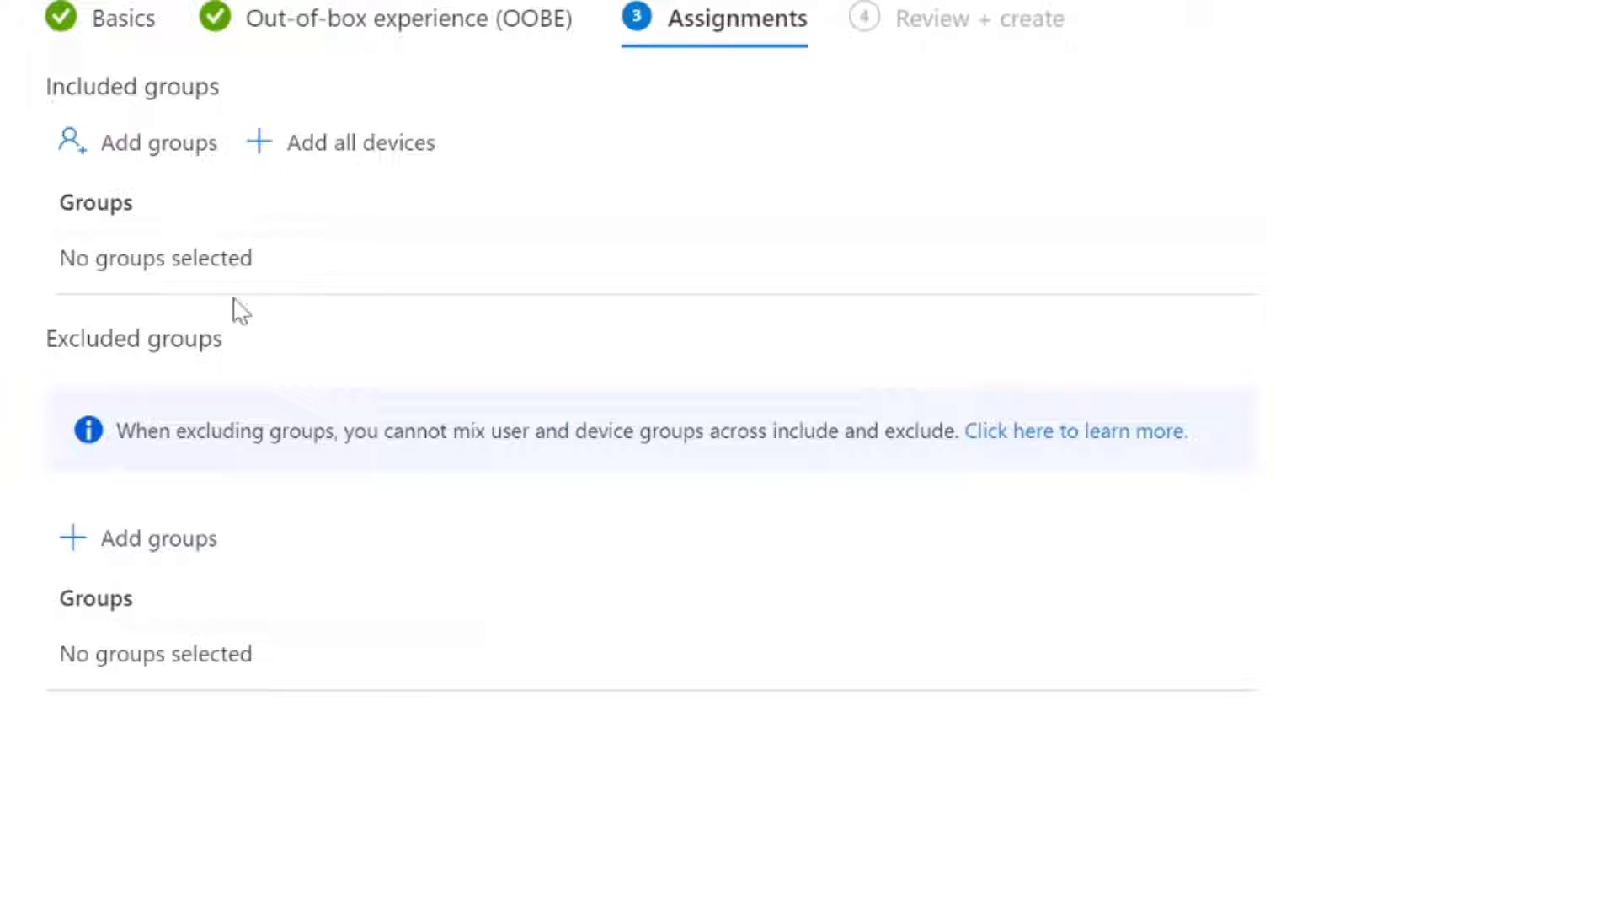
pyautogui.moveTo(703, 304)
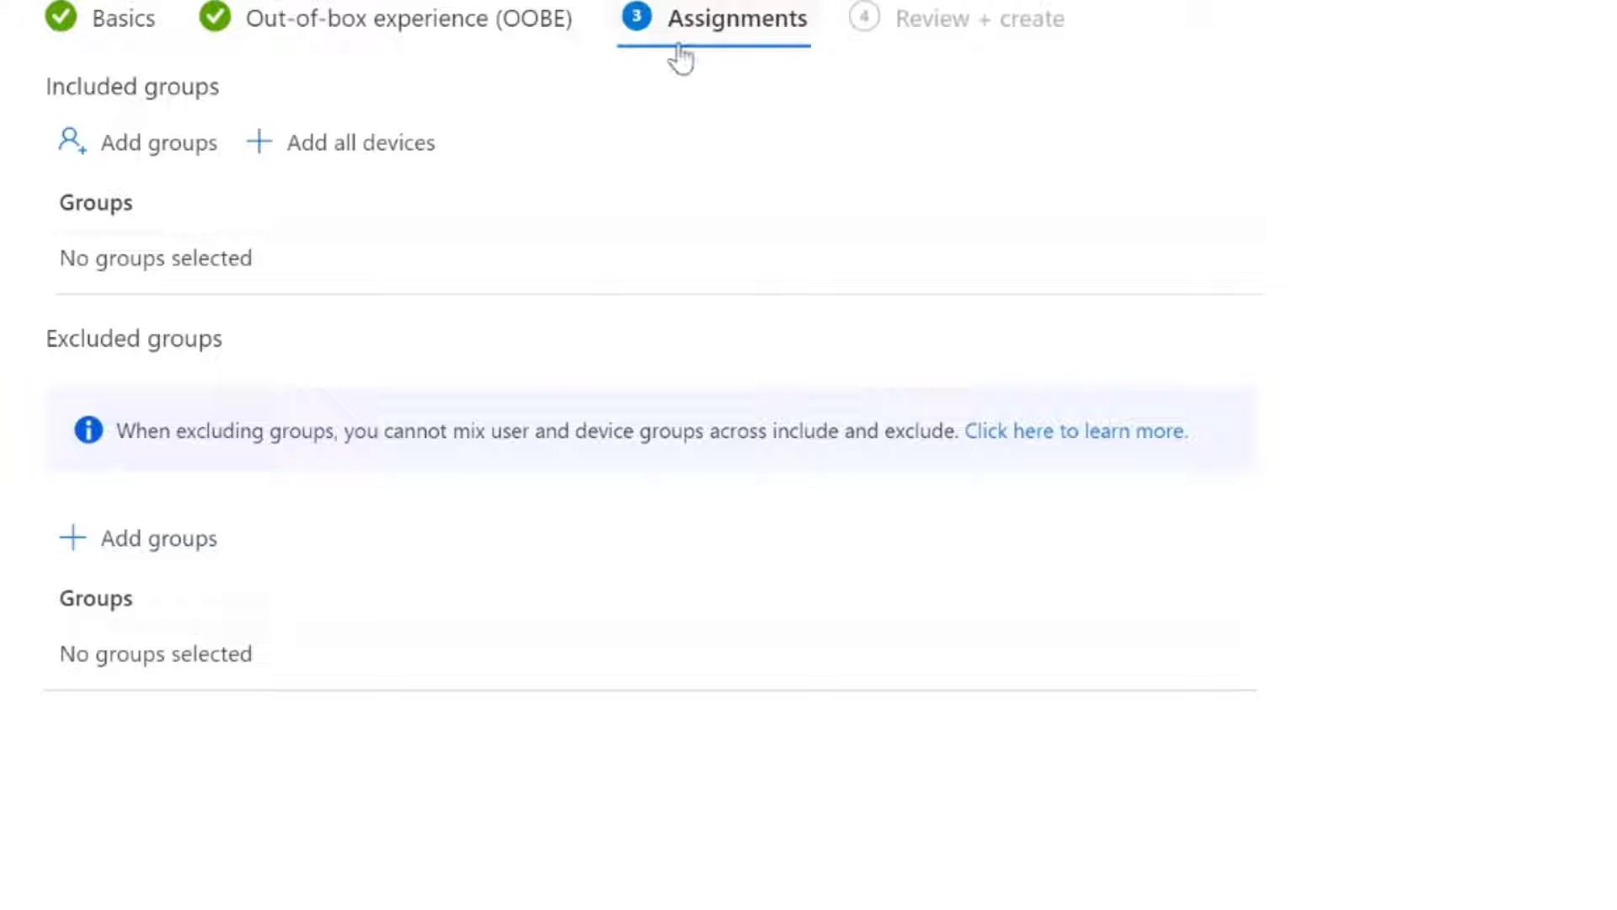
pyautogui.moveTo(661, 519)
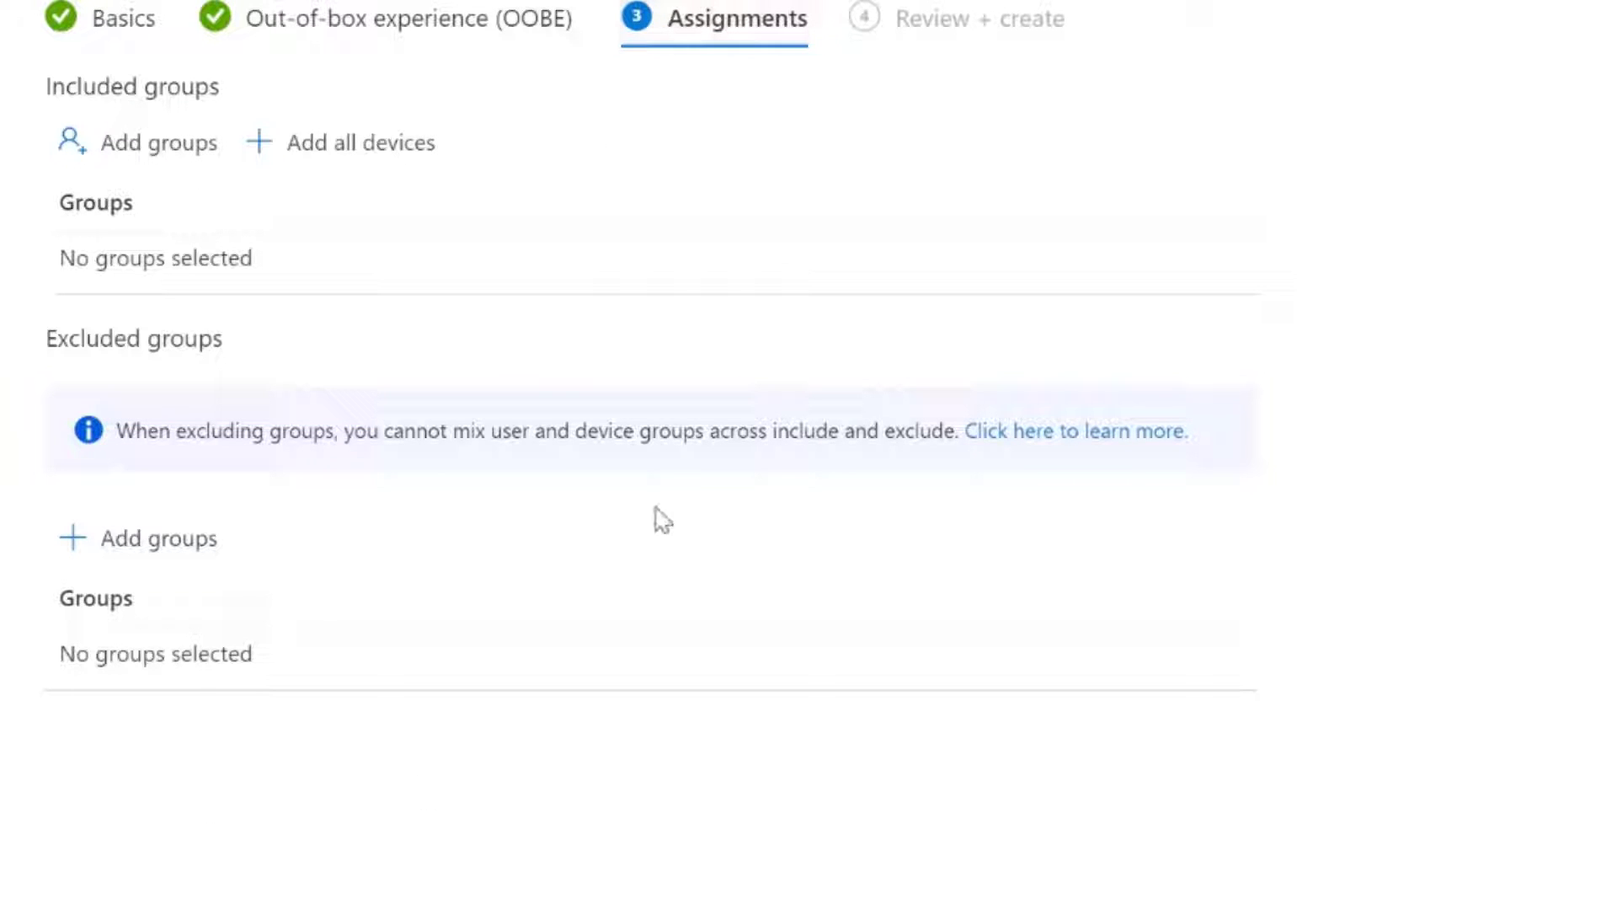
pyautogui.moveTo(500, 576)
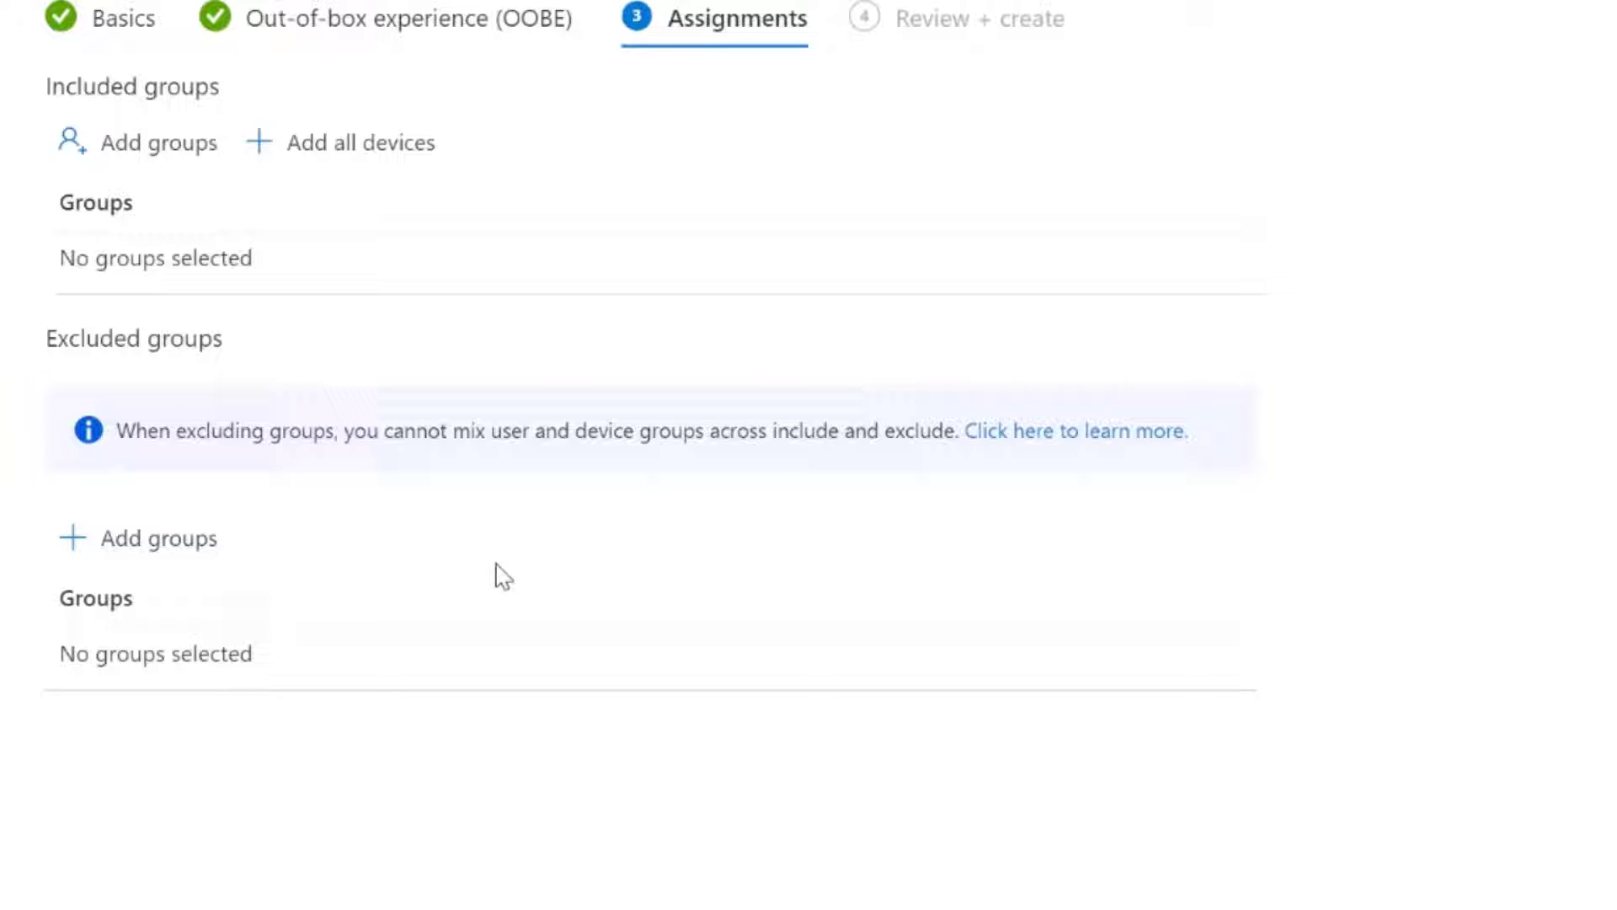
pyautogui.moveTo(354, 607)
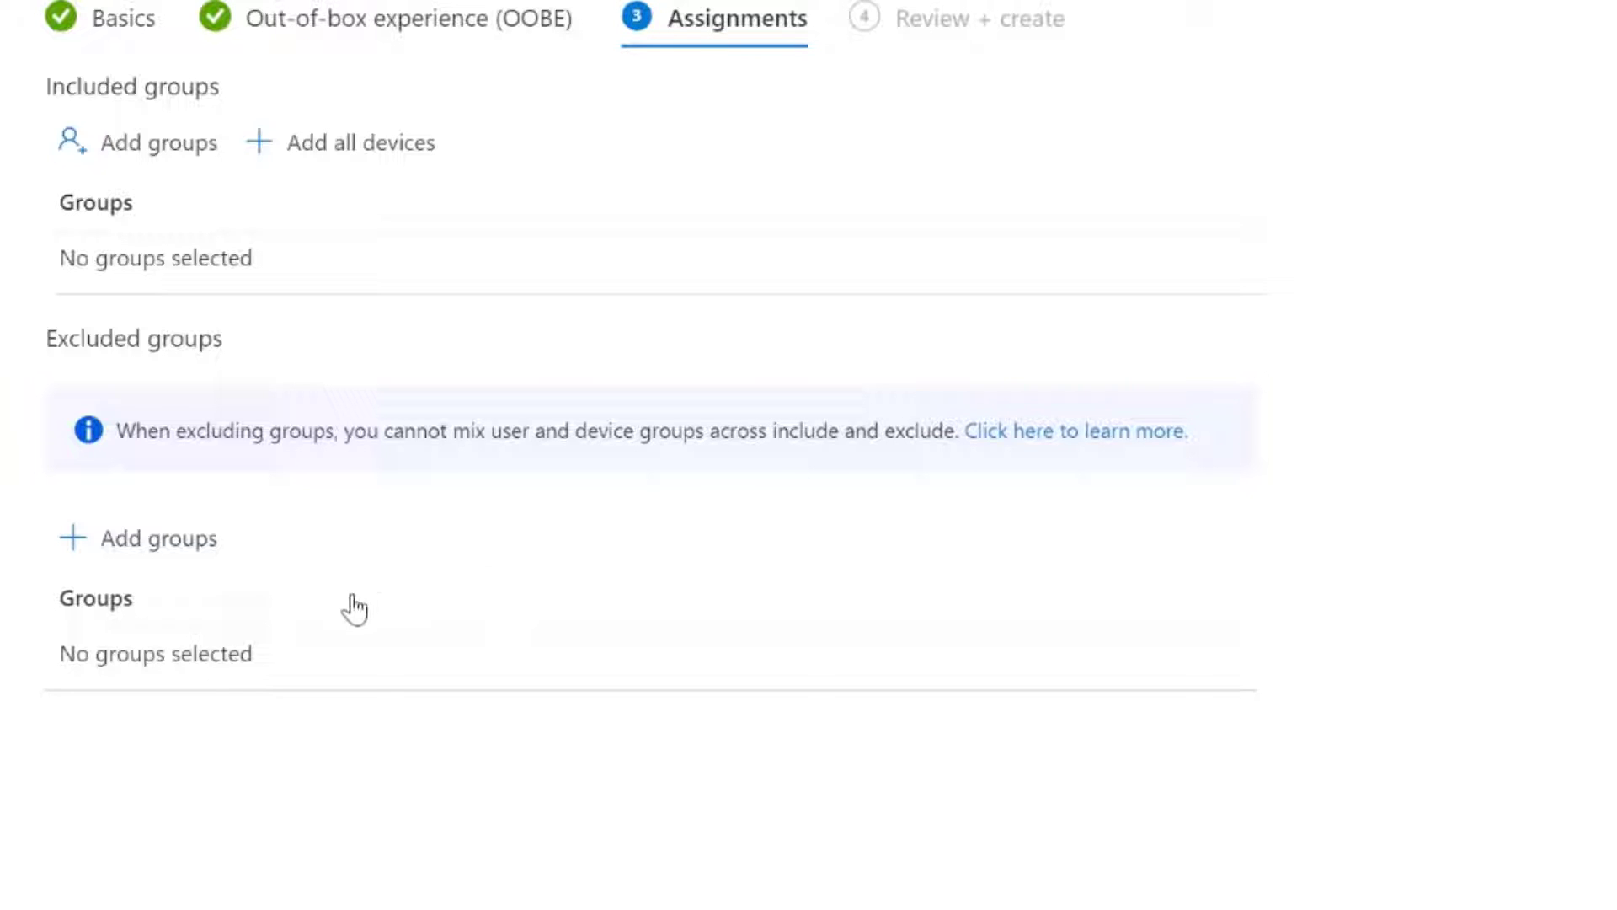
pyautogui.moveTo(350, 590)
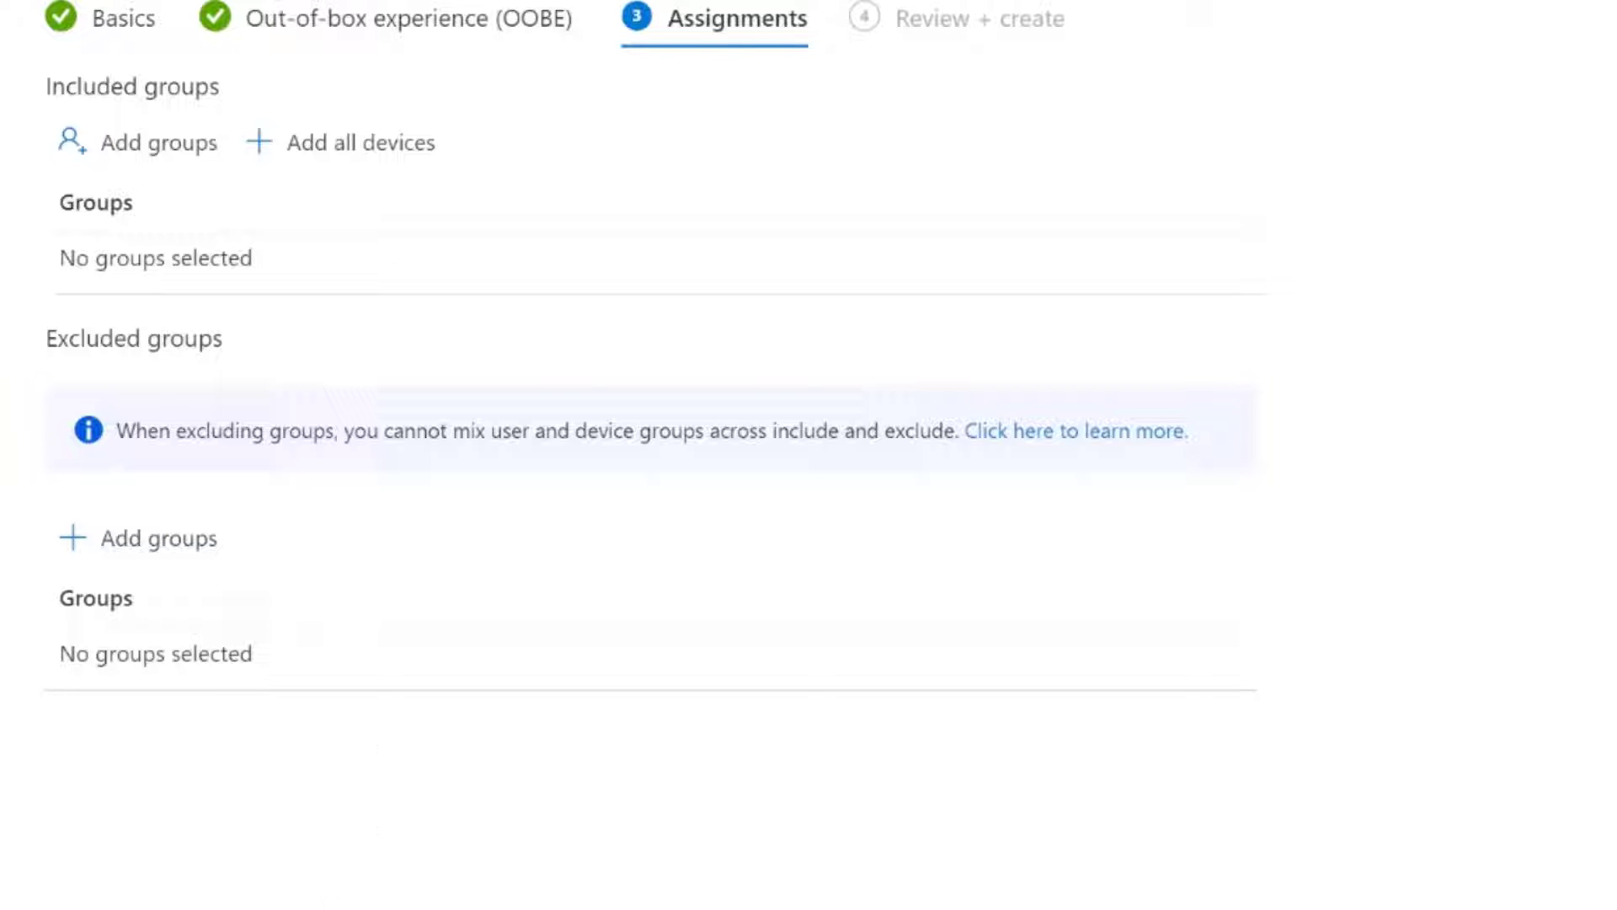
# Create the 'Autopilot demo' profile with no groups assigned
pyautogui.click(976, 19)
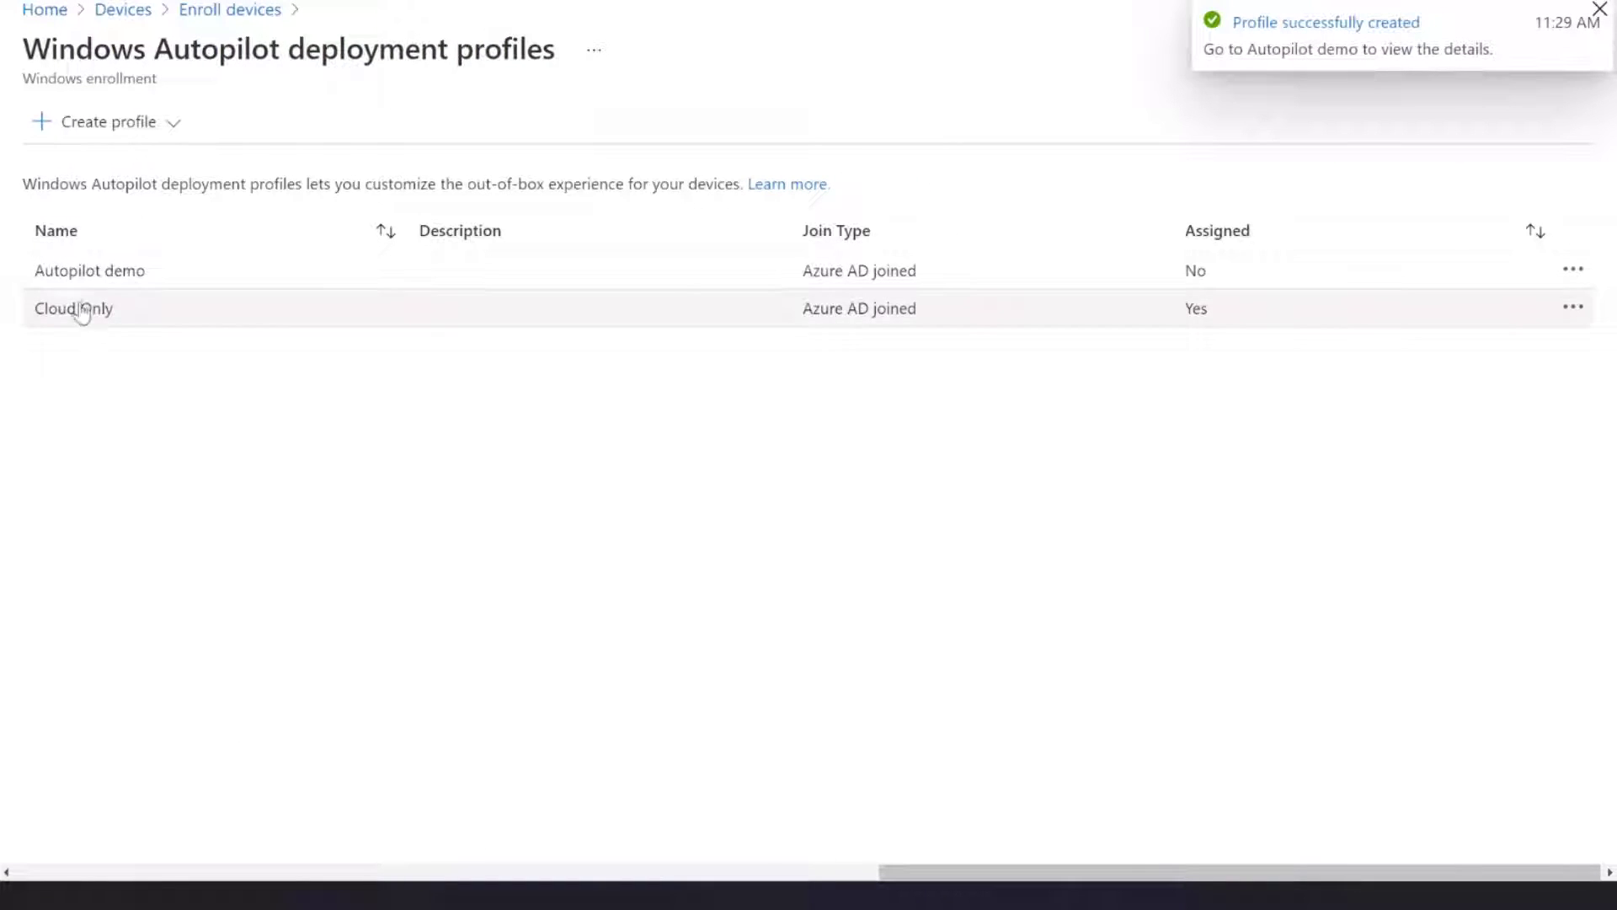
pyautogui.moveTo(1186, 269)
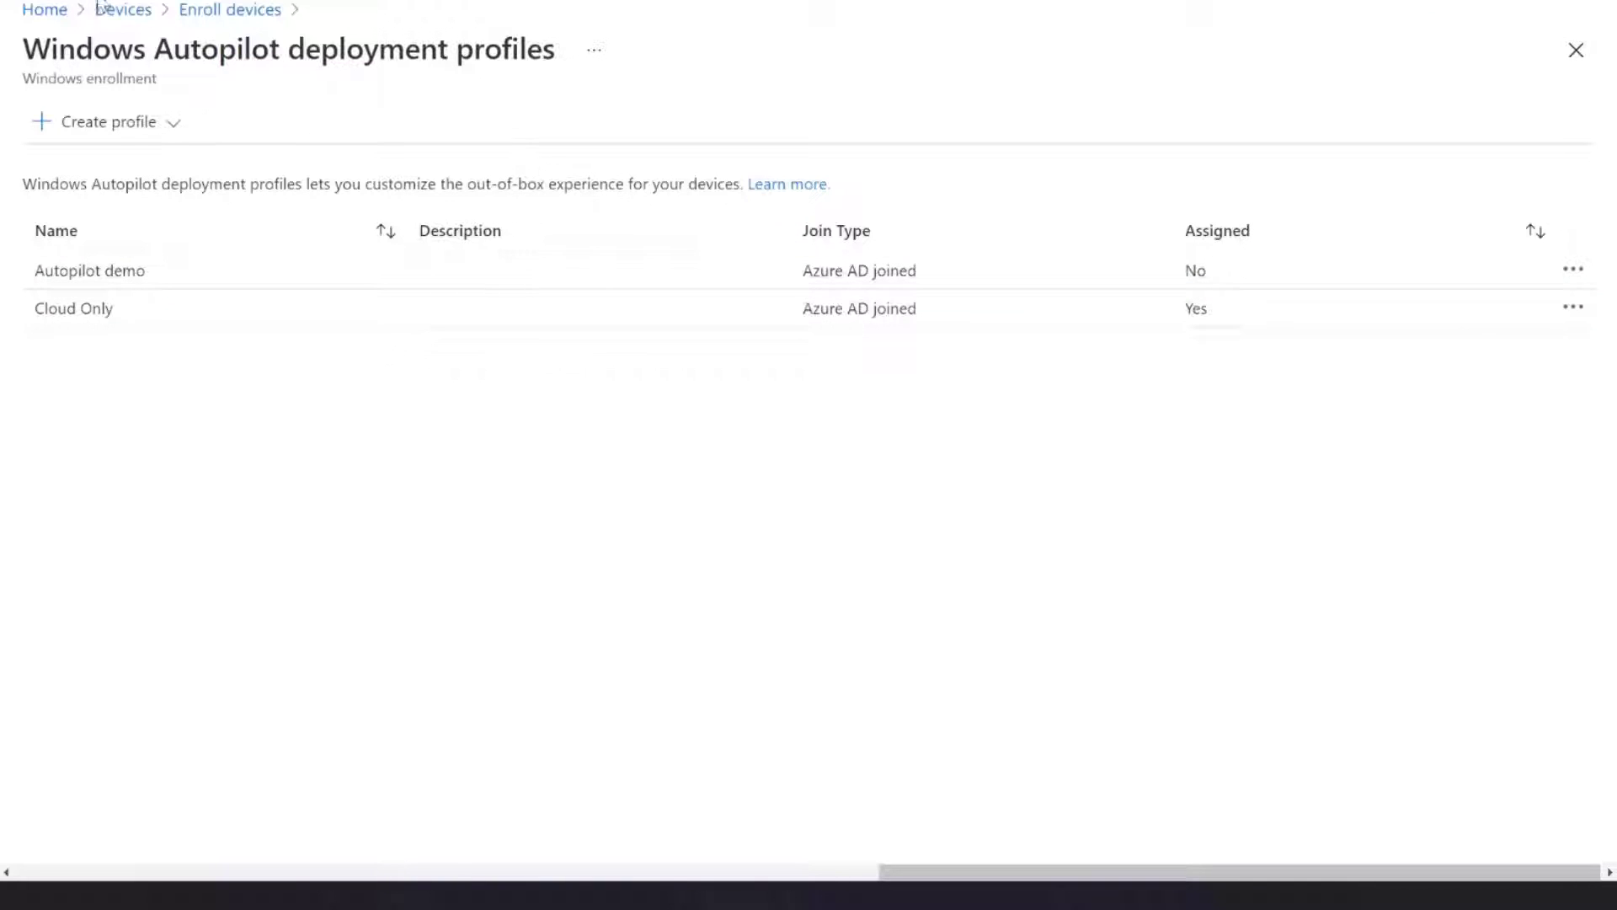
pyautogui.moveTo(123, 10)
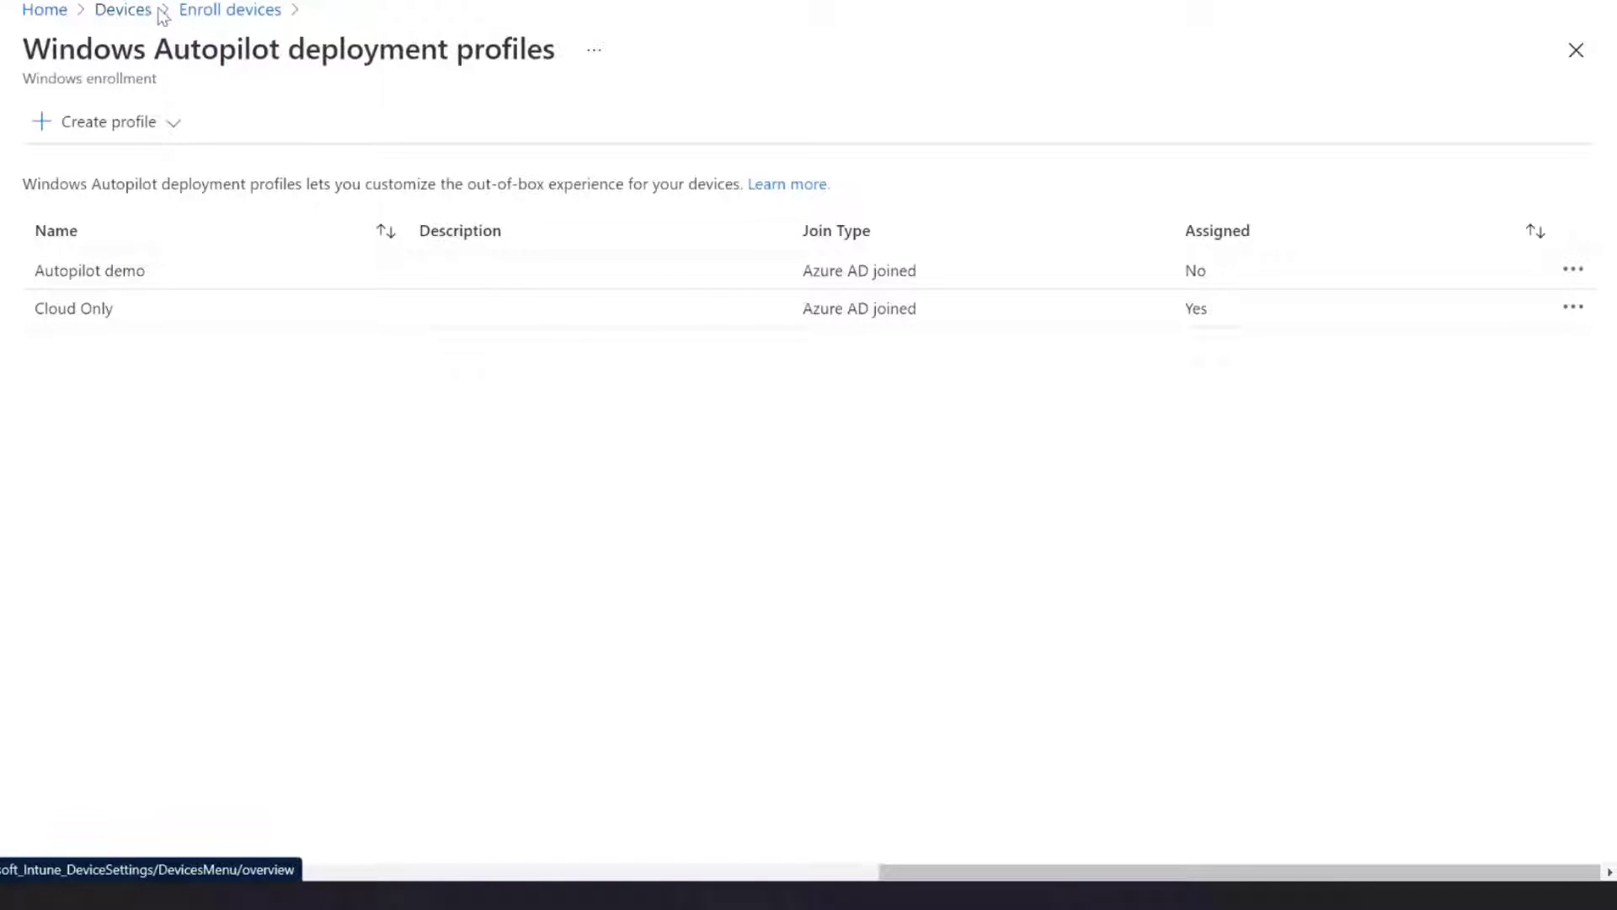
# Navigate from Devices to Enroll devices to reach Windows Autopilot devices
pyautogui.click(123, 9)
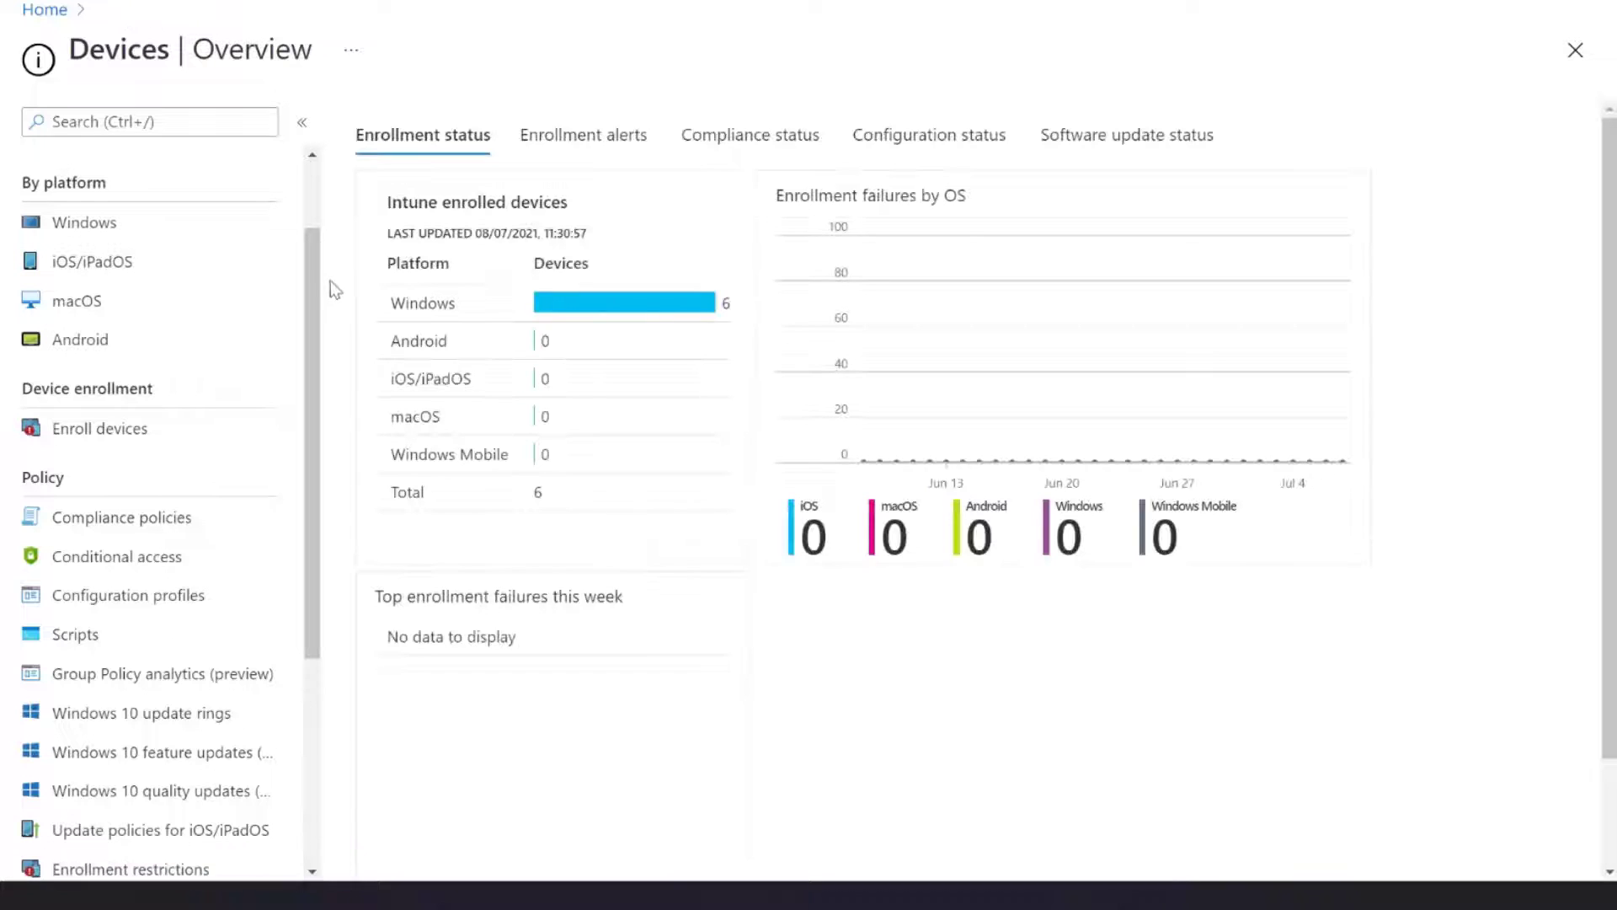
pyautogui.scroll(-3)
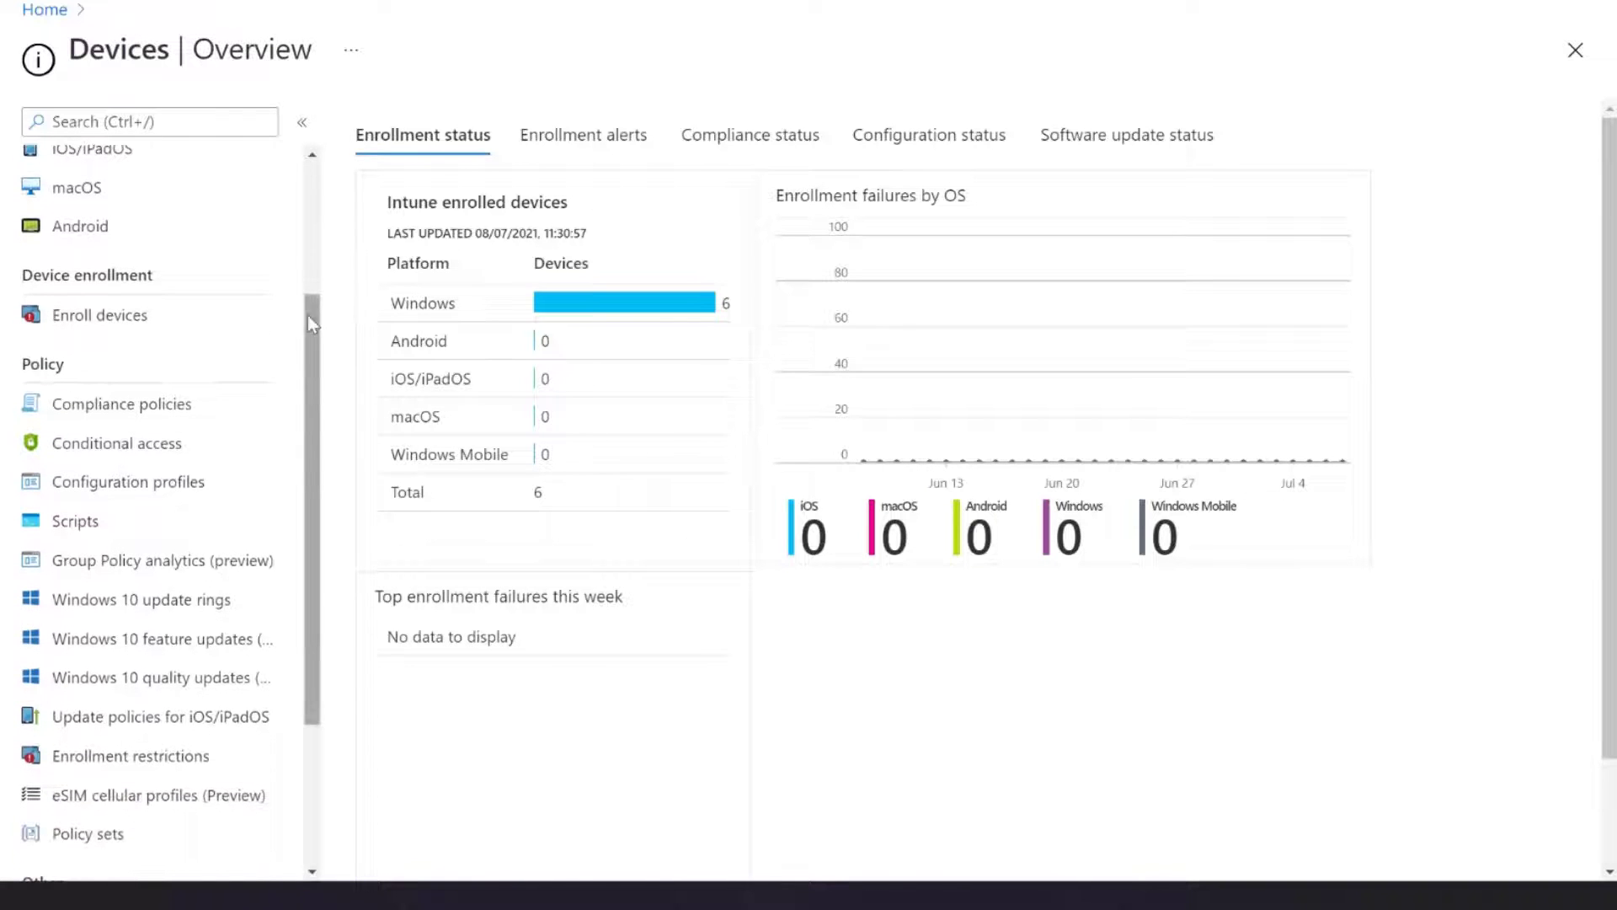
pyautogui.click(100, 314)
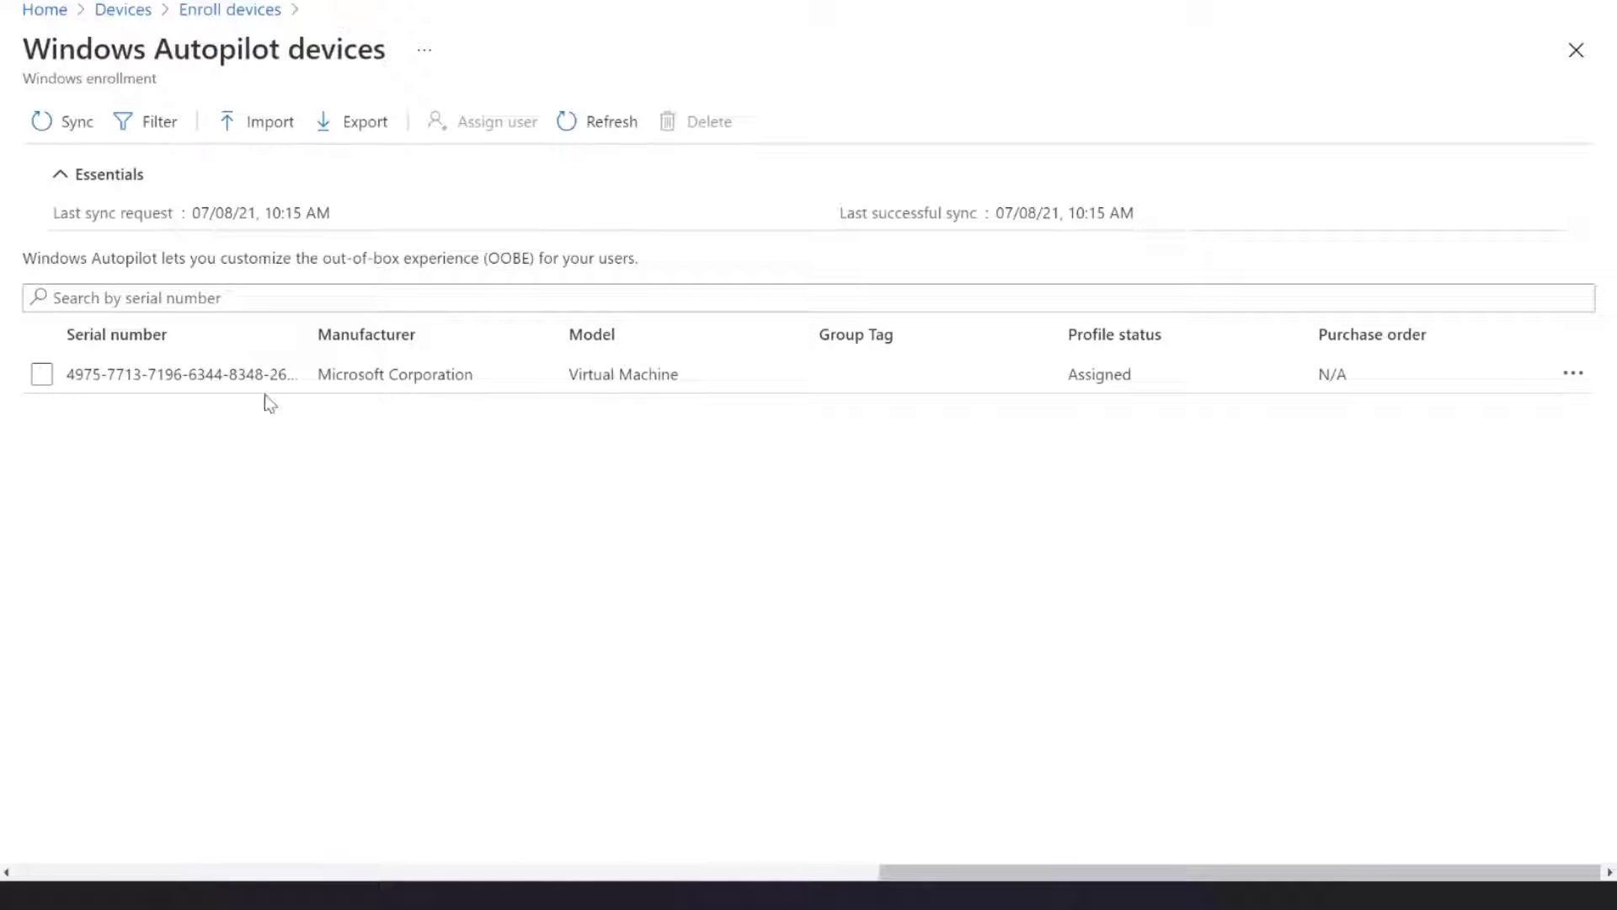
pyautogui.moveTo(996, 418)
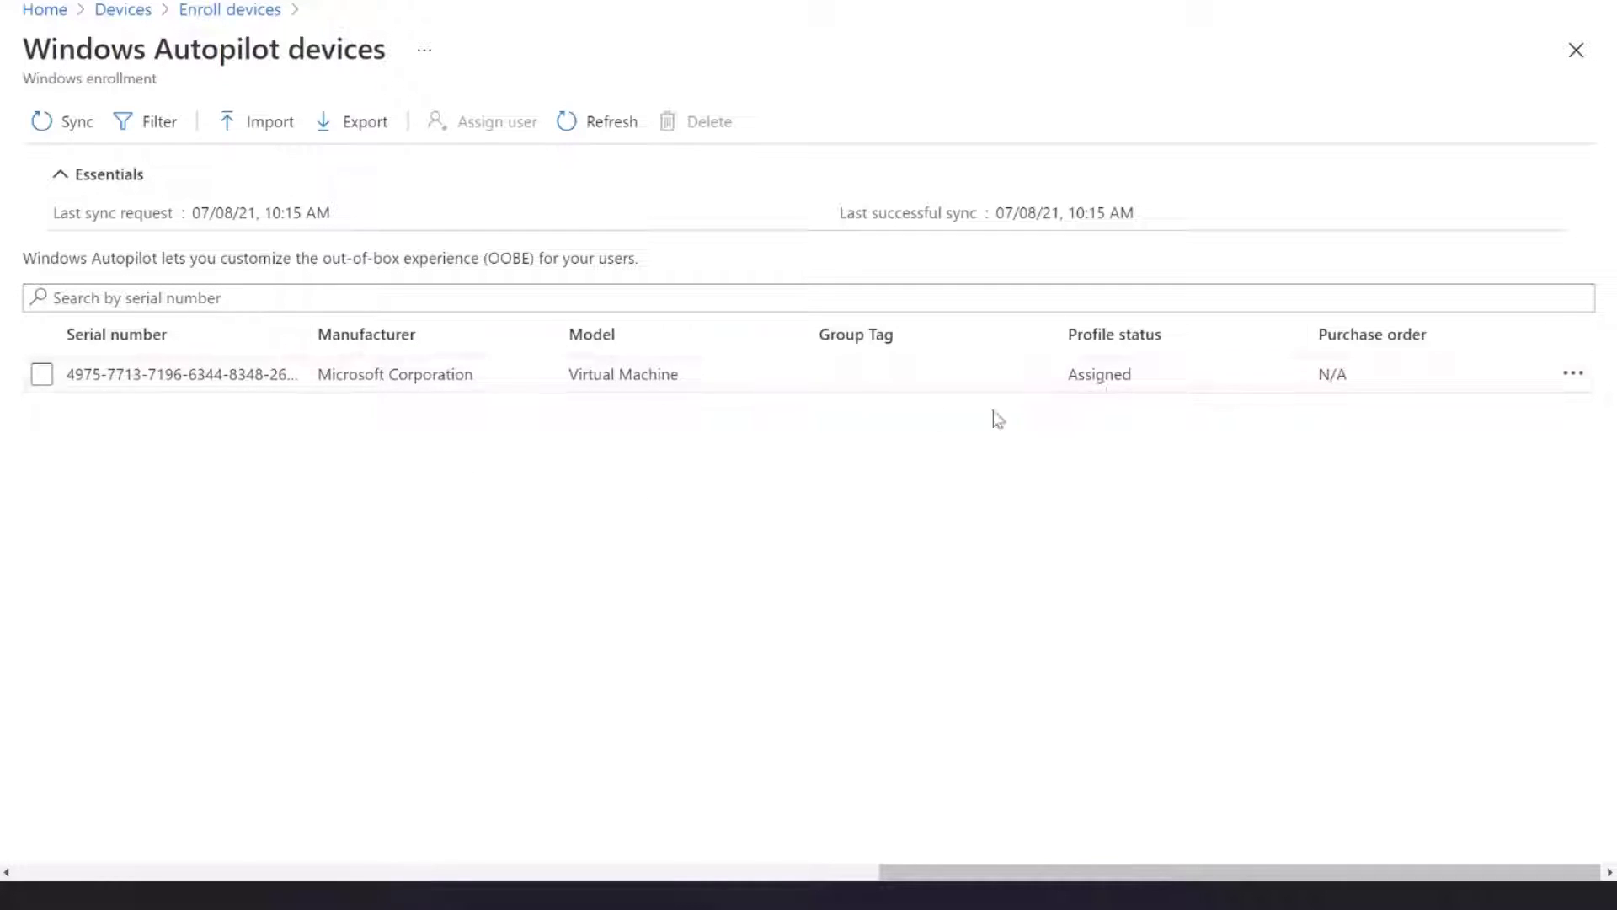
pyautogui.moveTo(844, 364)
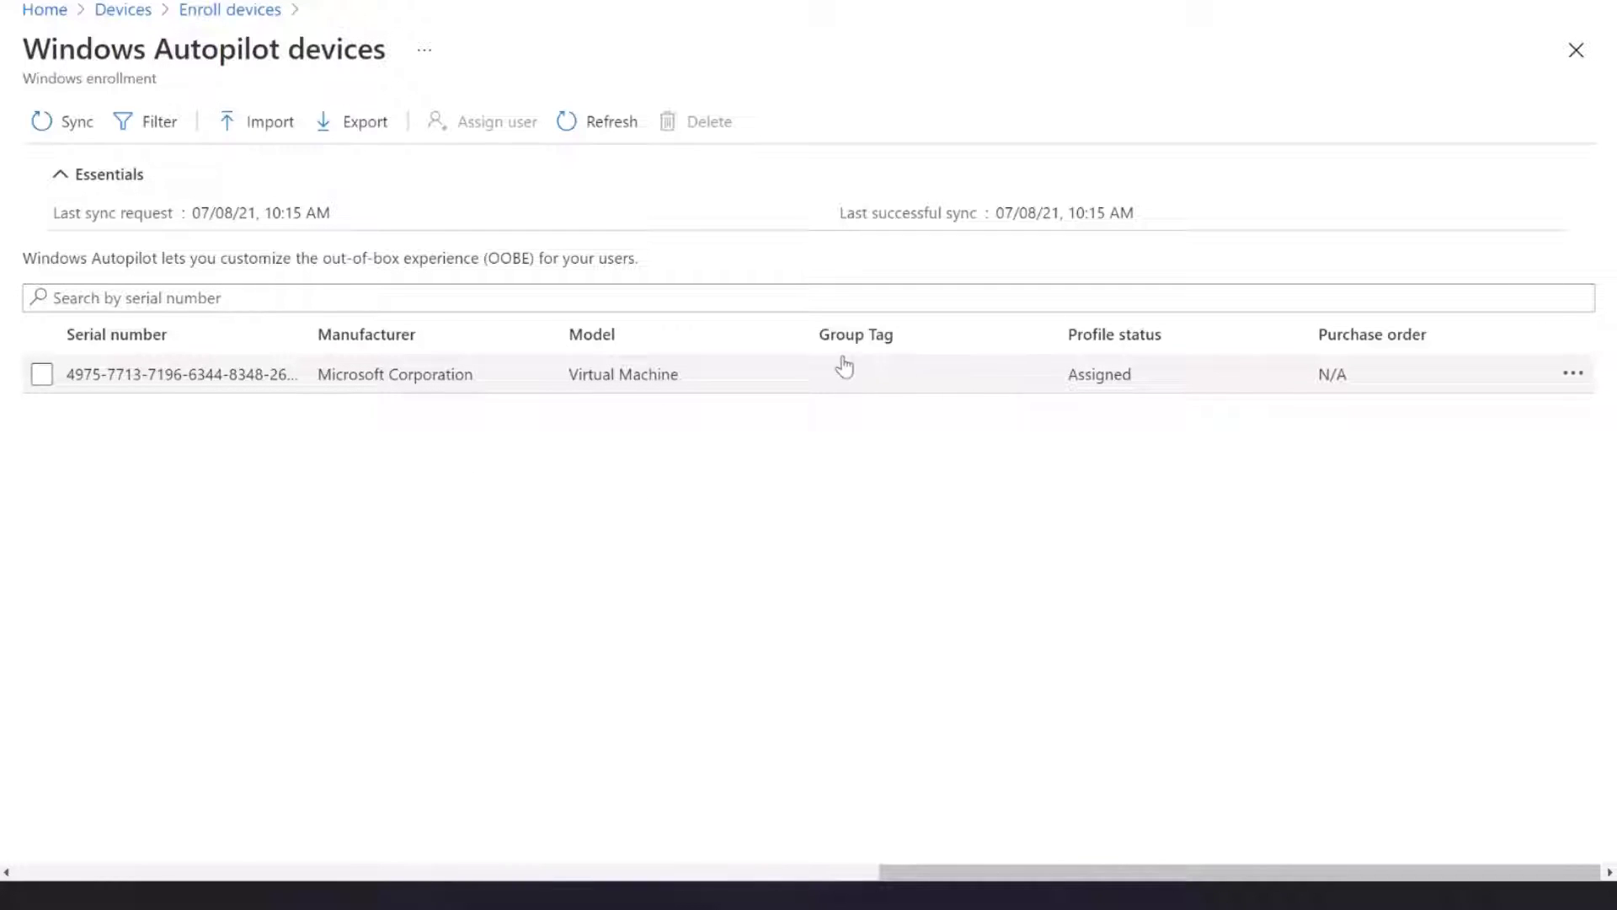
pyautogui.moveTo(242, 248)
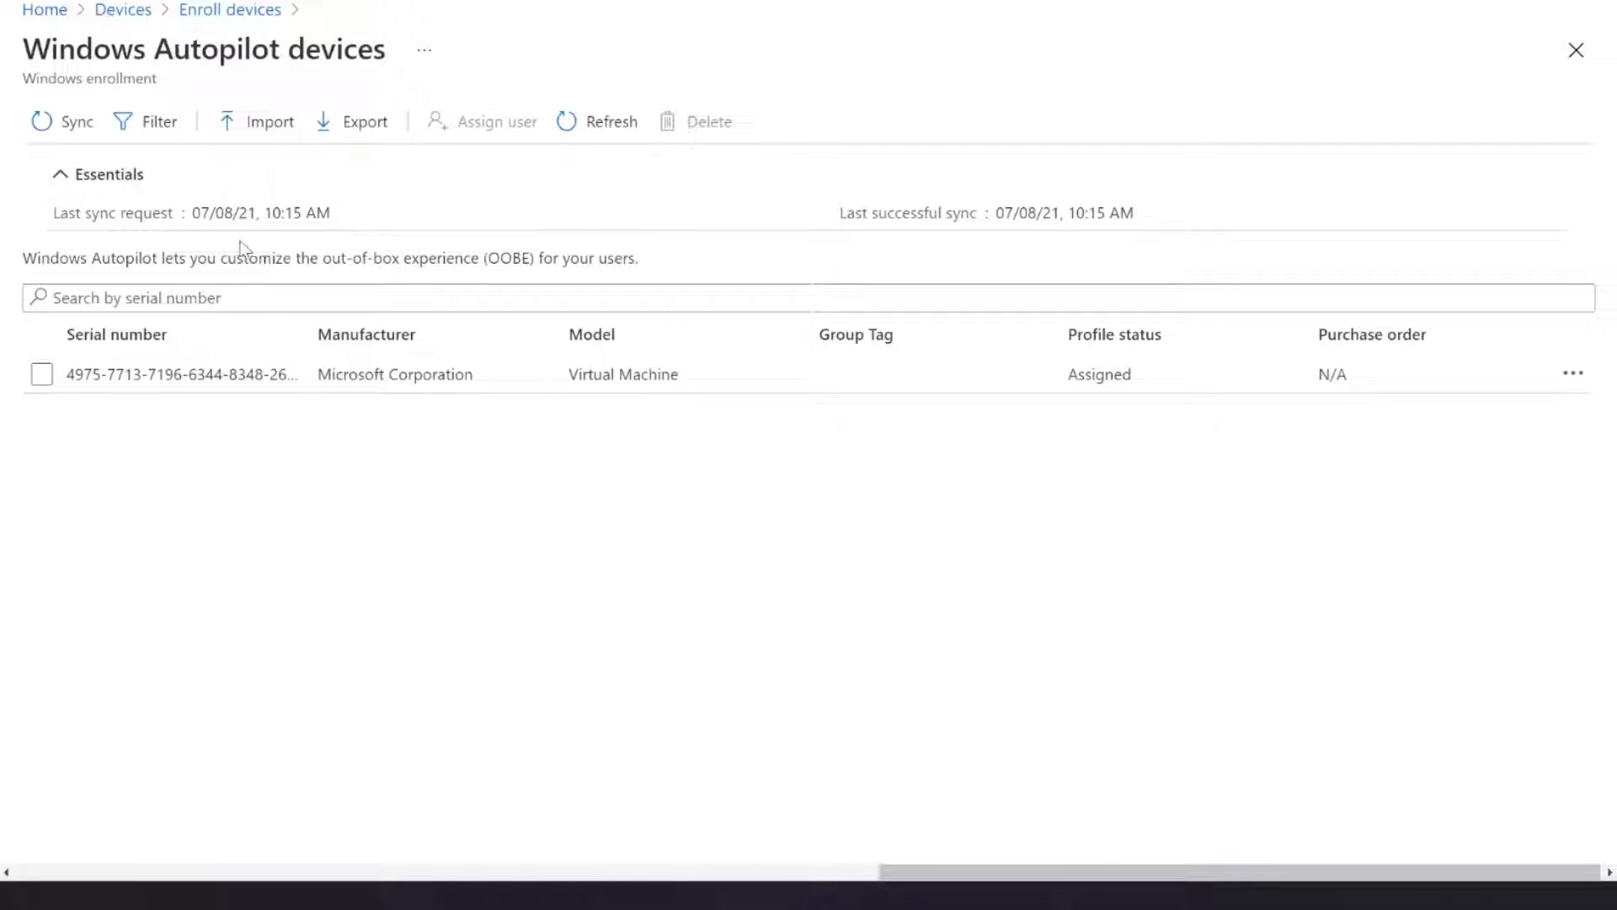
pyautogui.moveTo(560, 391)
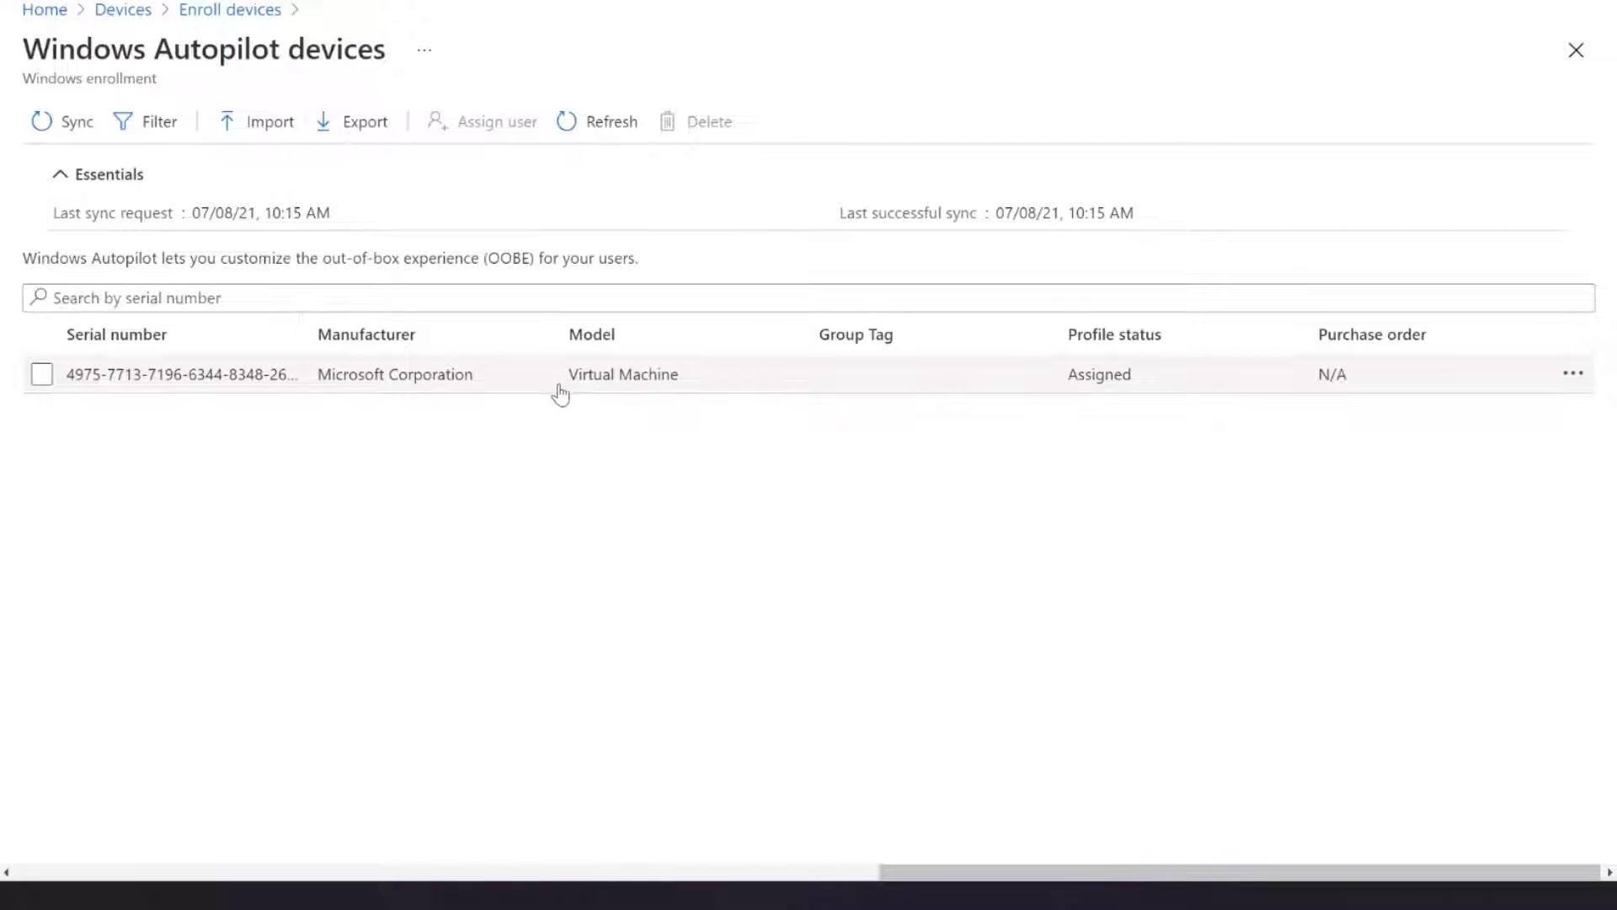
pyautogui.moveTo(240, 340)
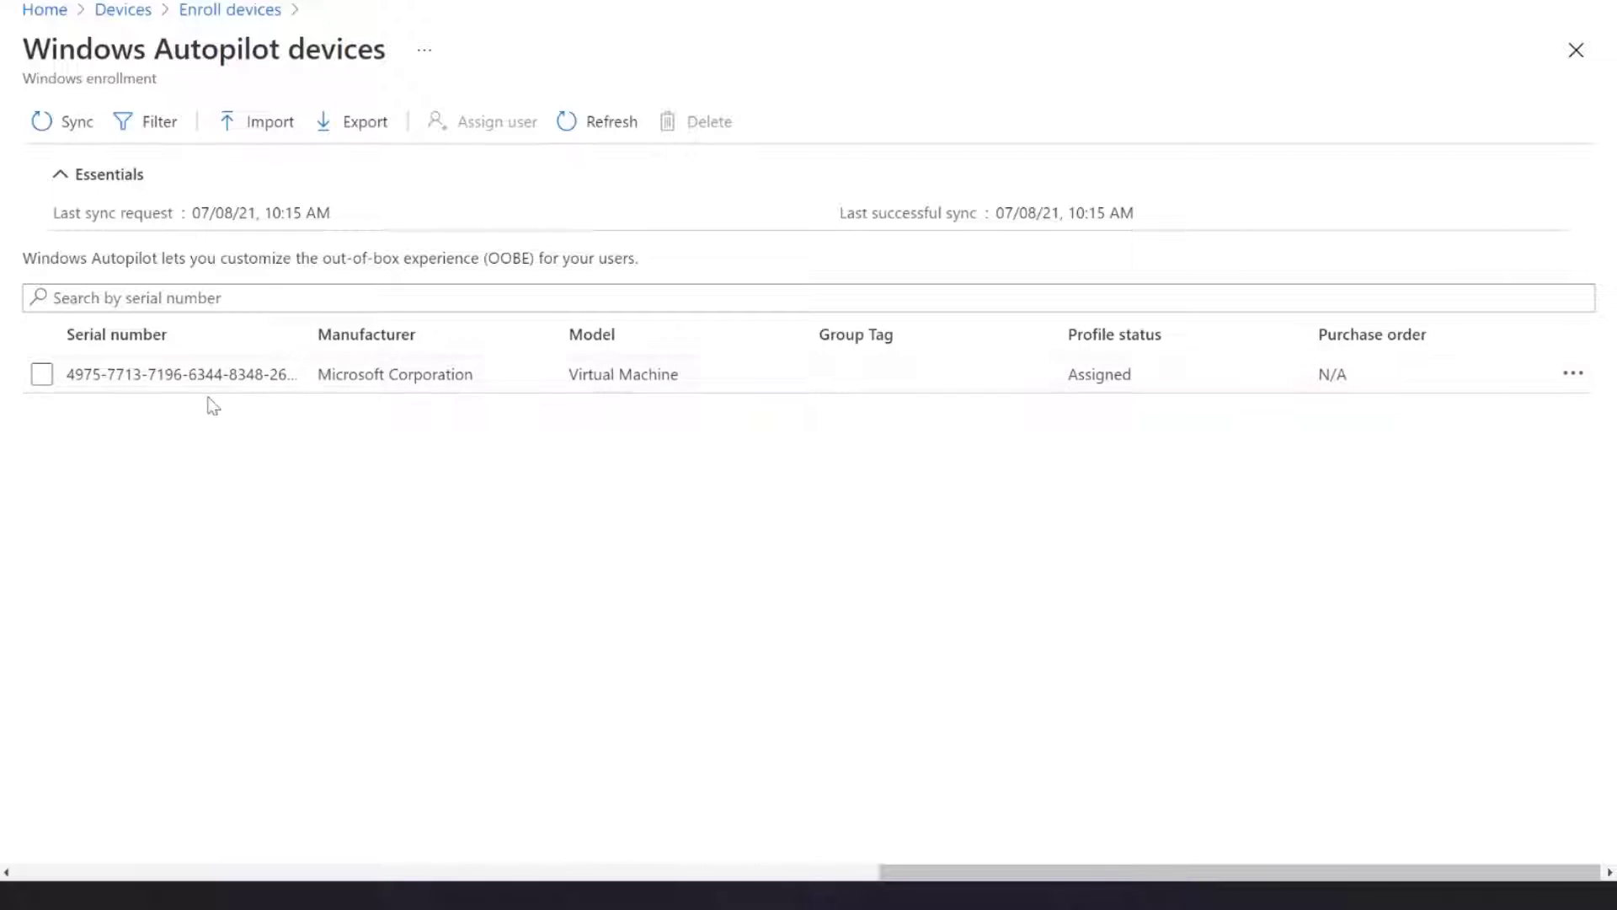
pyautogui.moveTo(202, 378)
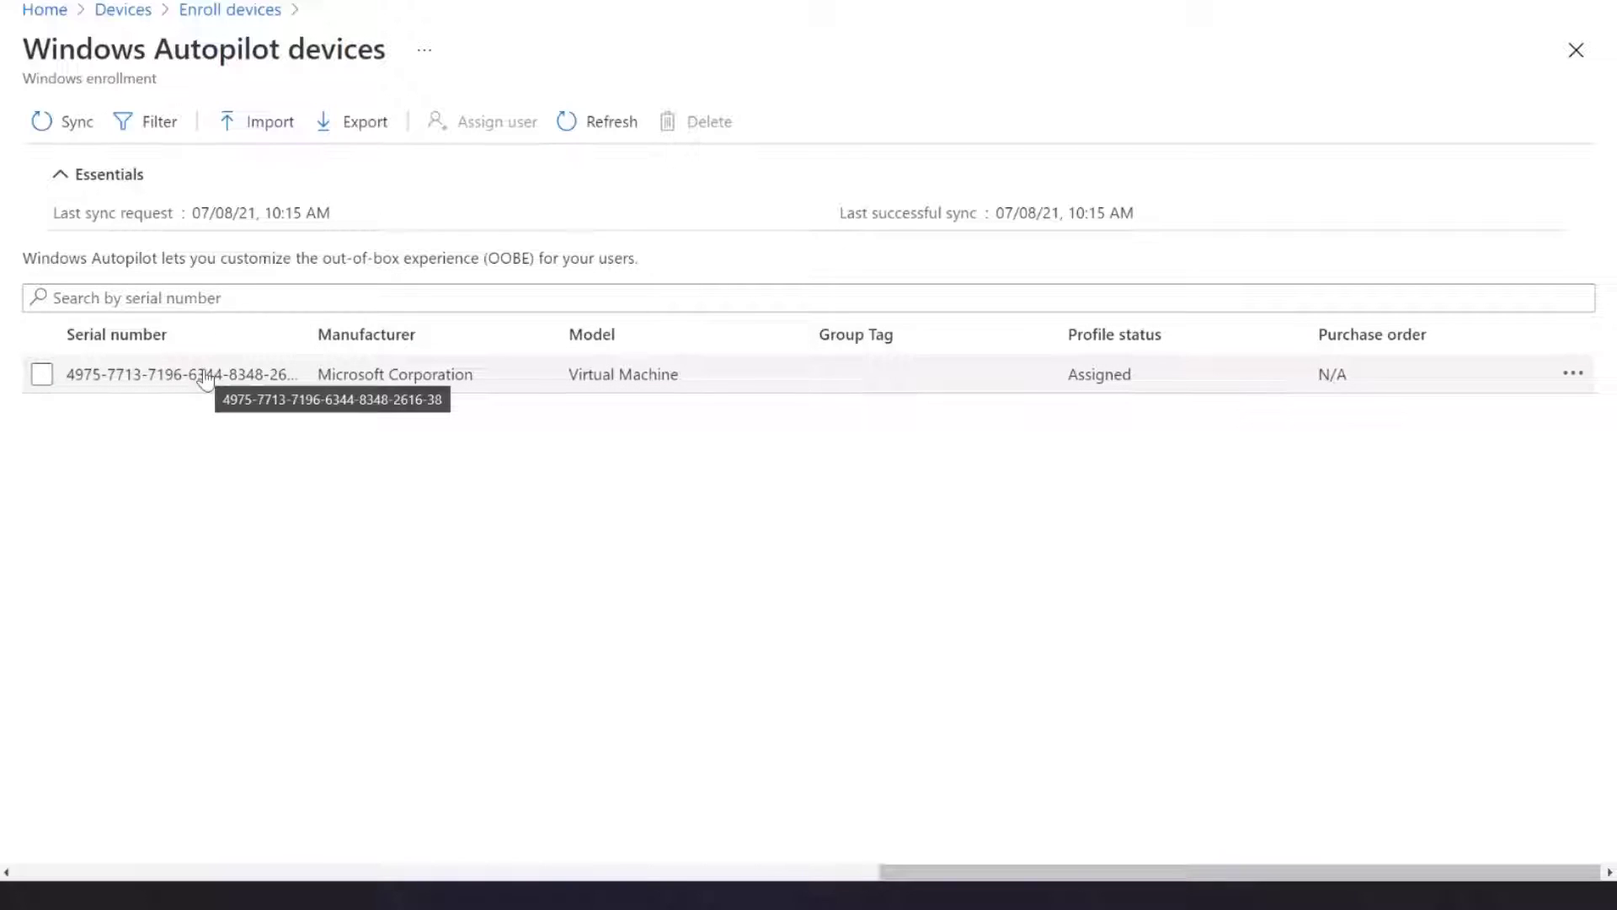
pyautogui.moveTo(210, 413)
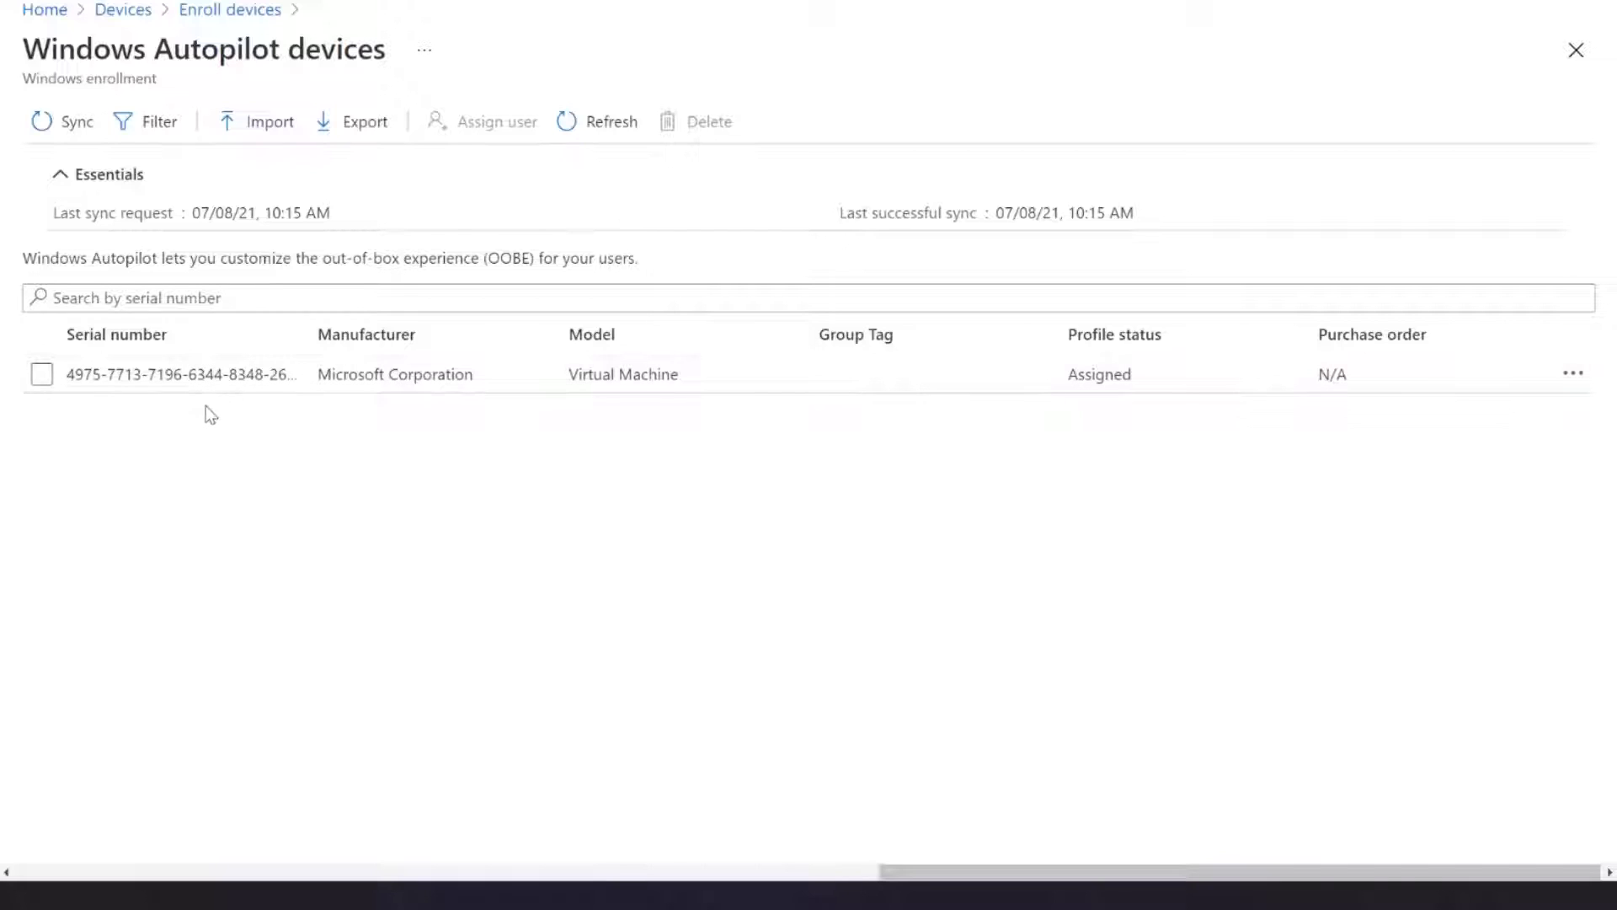
pyautogui.moveTo(203, 413)
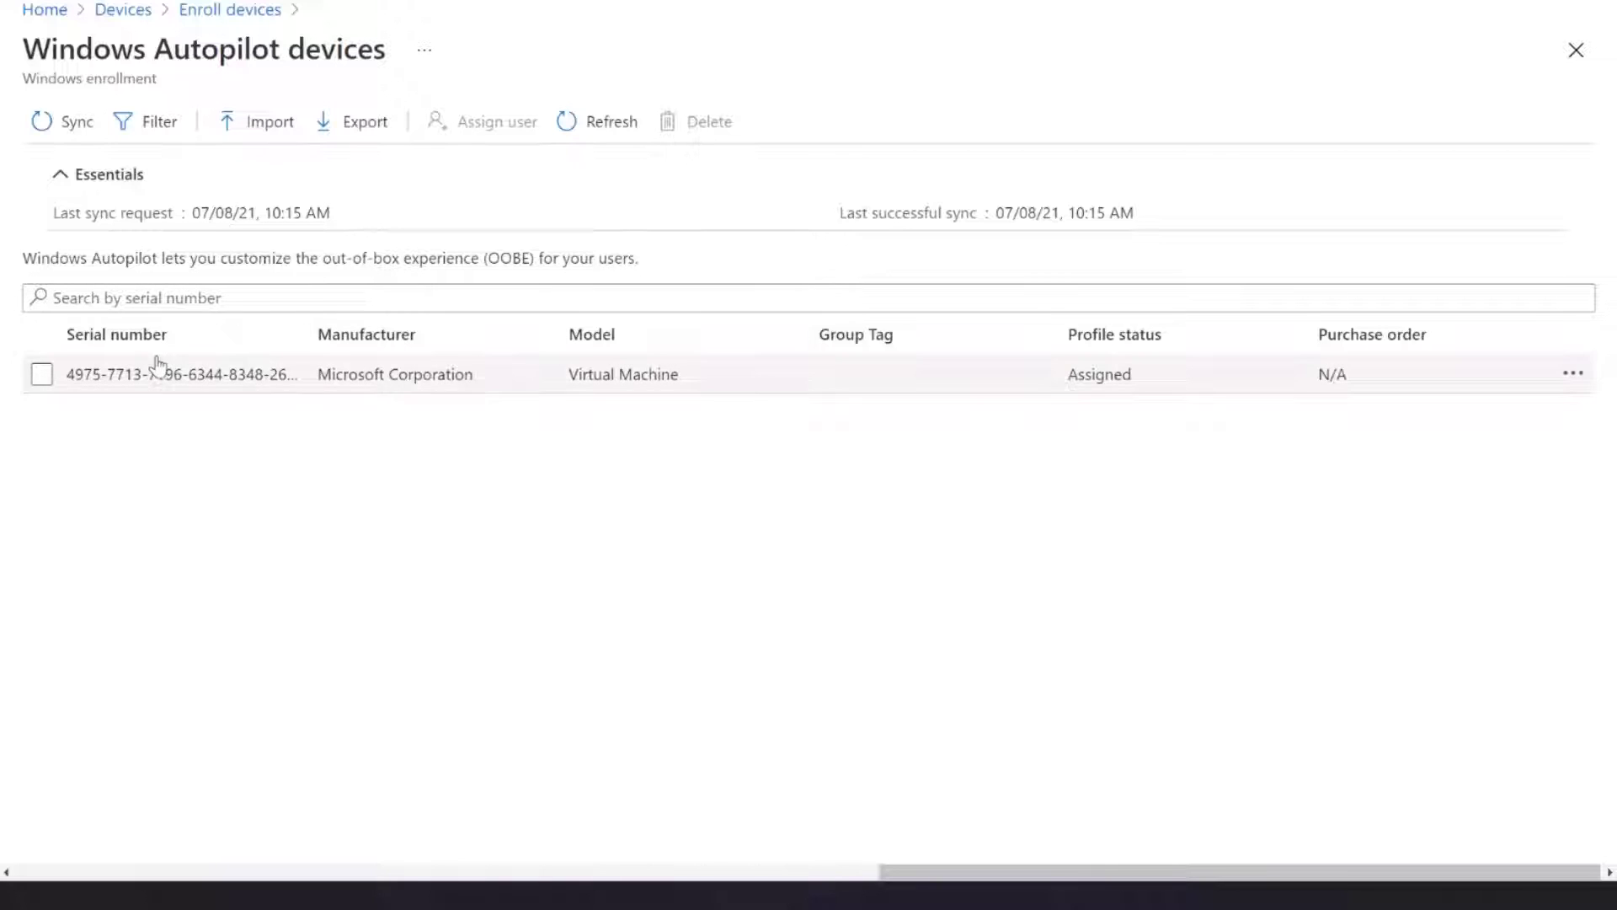
# Open the Import pane for adding Autopilot devices from a CSV file
pyautogui.click(270, 121)
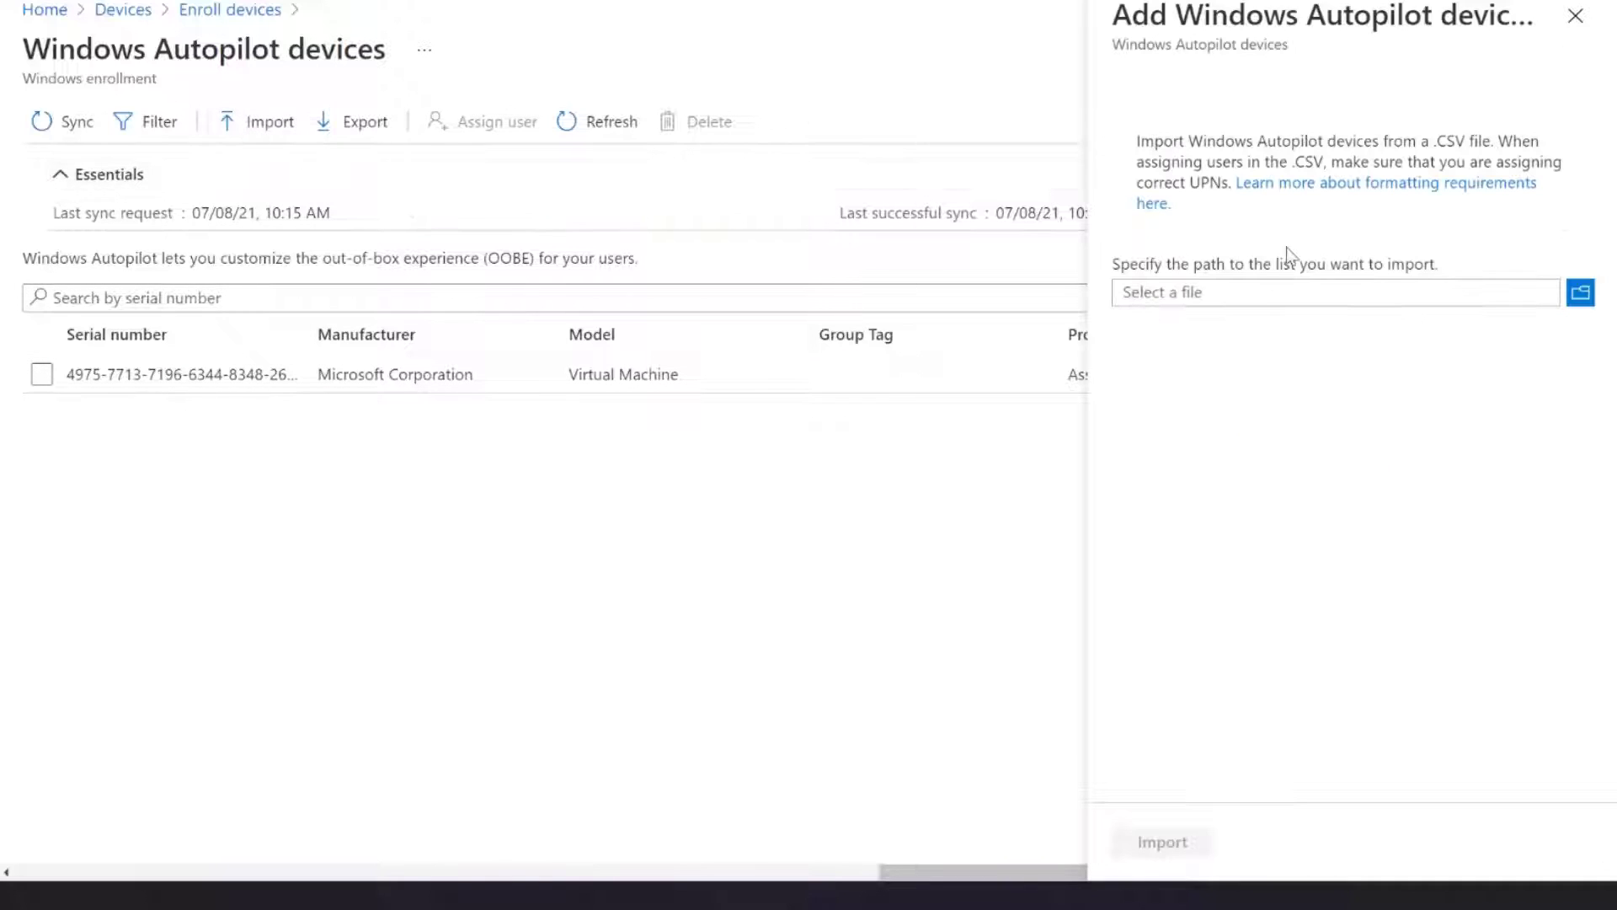
pyautogui.moveTo(1161, 239)
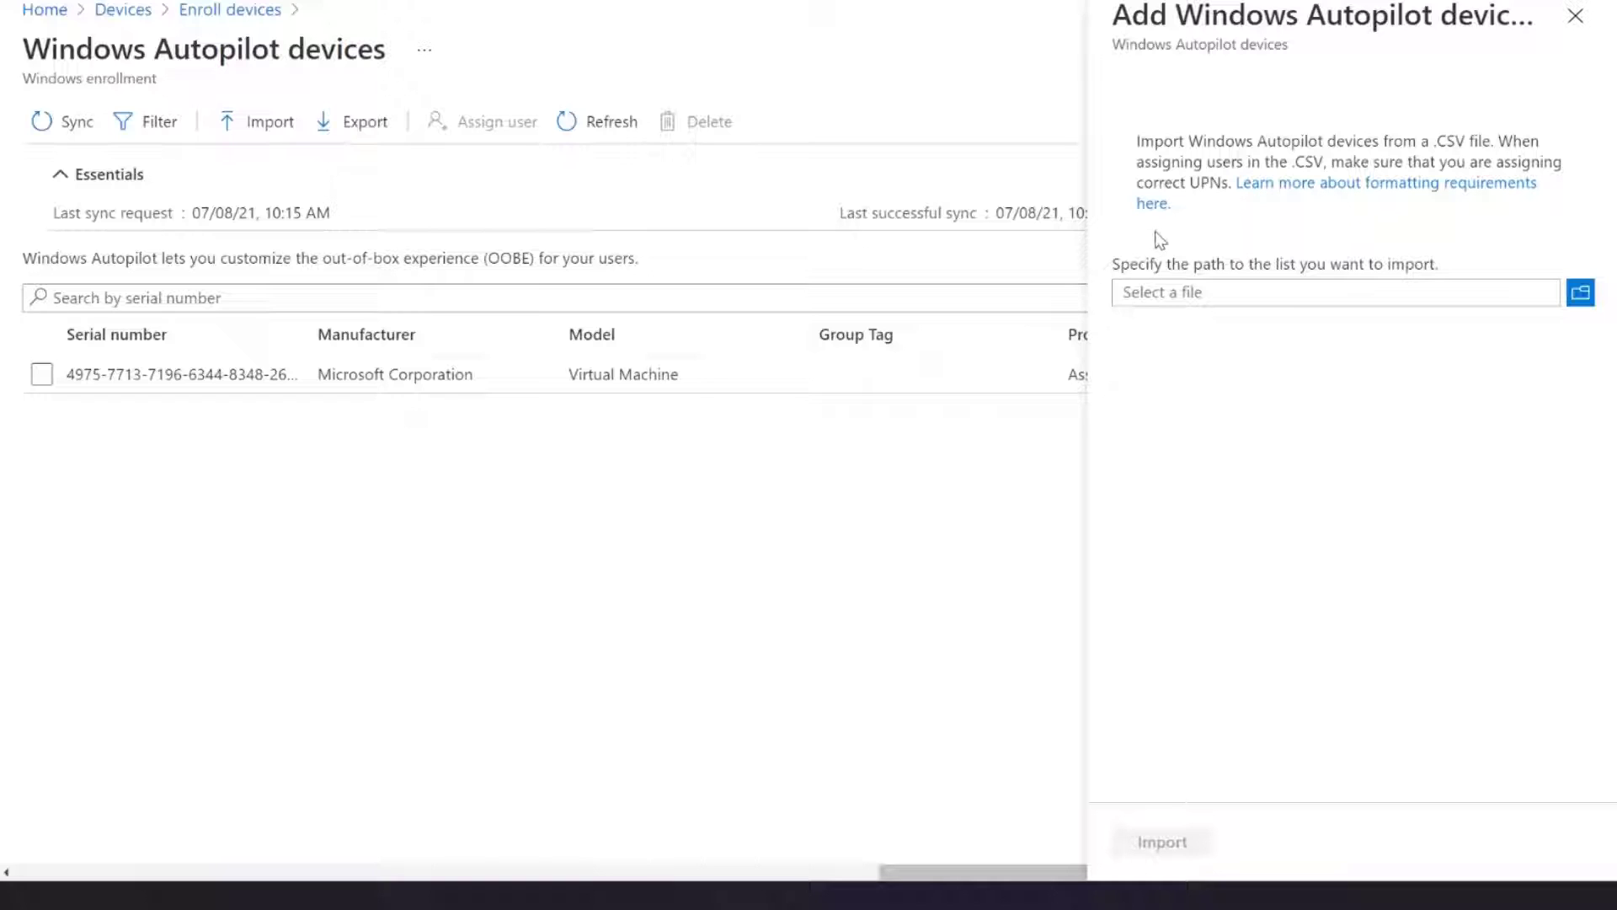